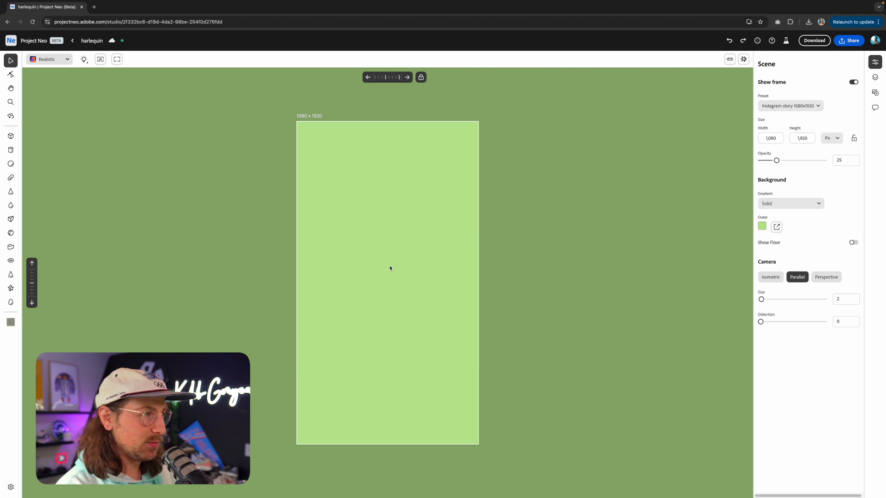
Switch the scene frame preset to 16:9 aspect ratio 8K (7680 x 4320).
click(789, 106)
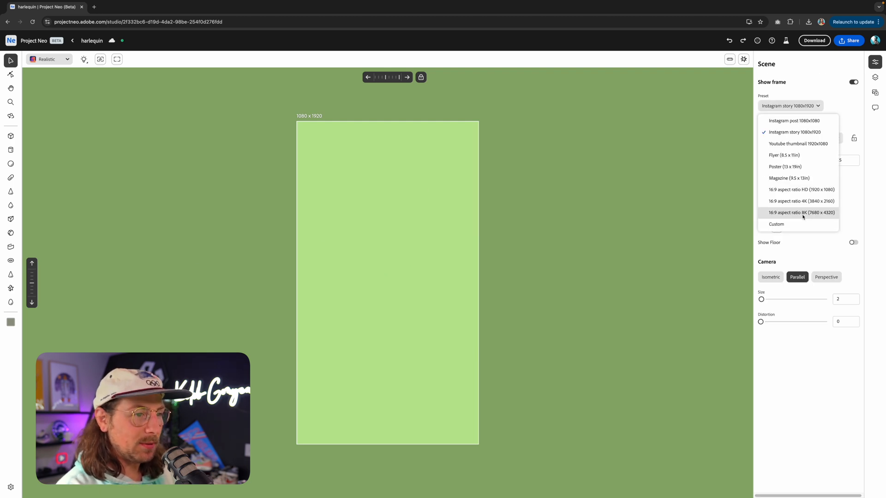
mouse_move(794, 216)
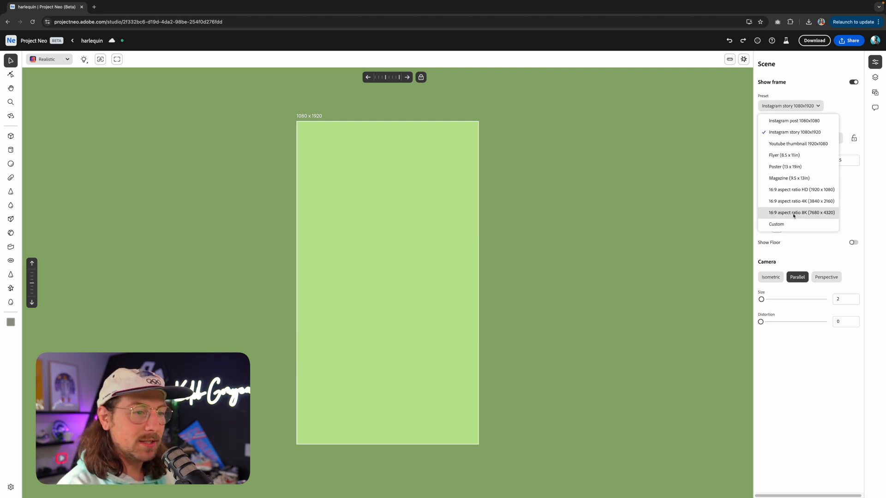
click(801, 212)
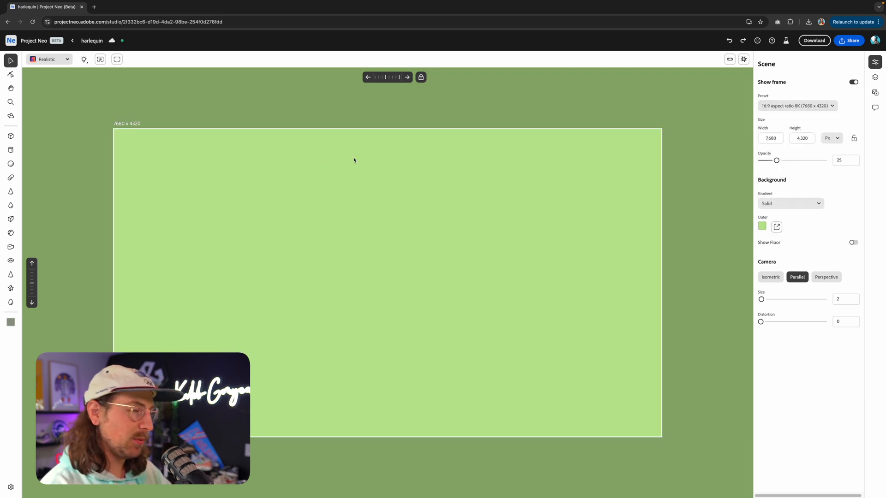
mouse_move(126, 191)
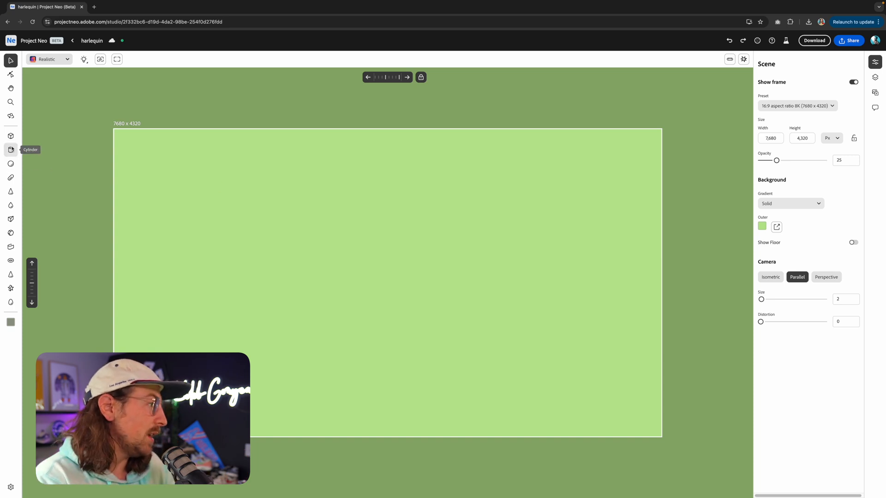
mouse_move(11, 177)
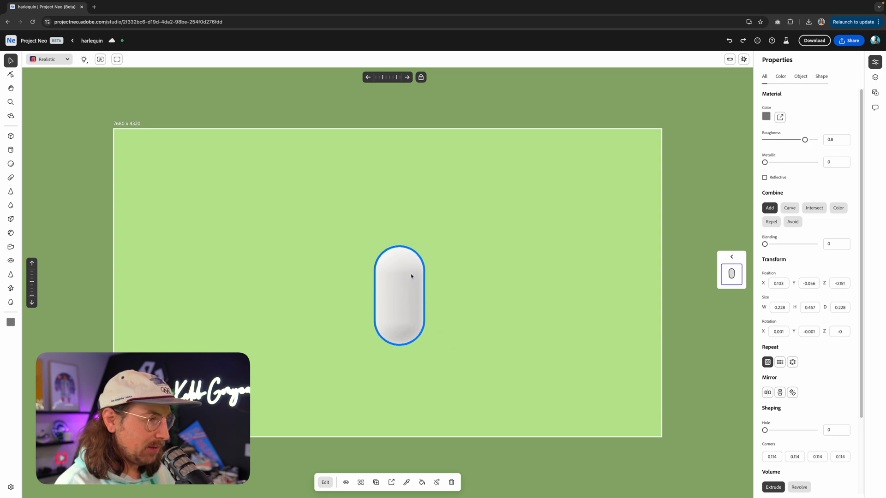
Make the capsule orange with Roughness at 0 and some Metallic shine.
click(766, 117)
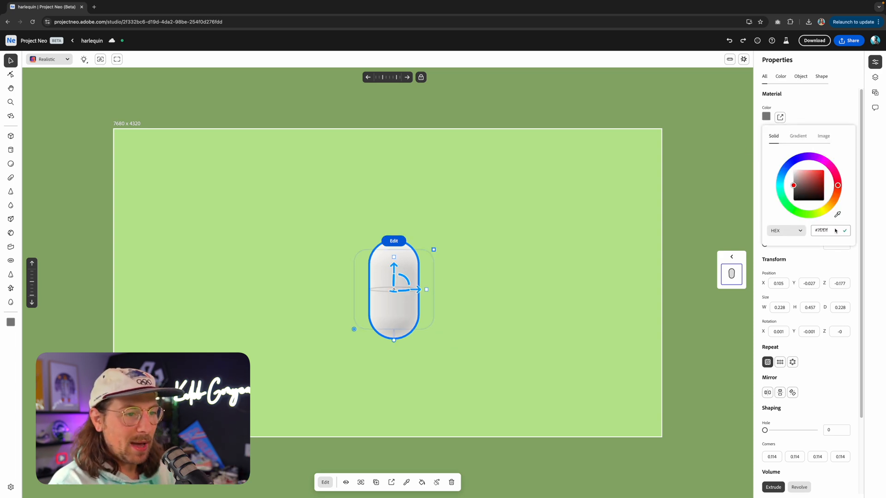
click(828, 230)
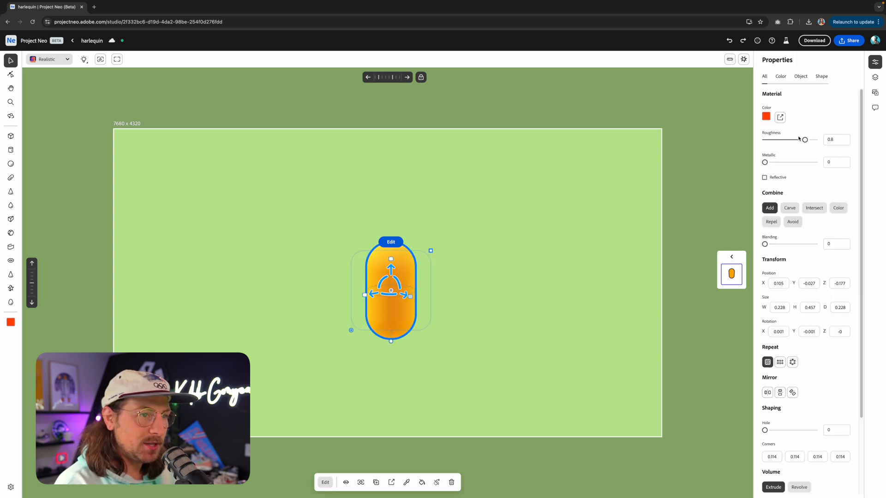
drag(805, 139, 764, 139)
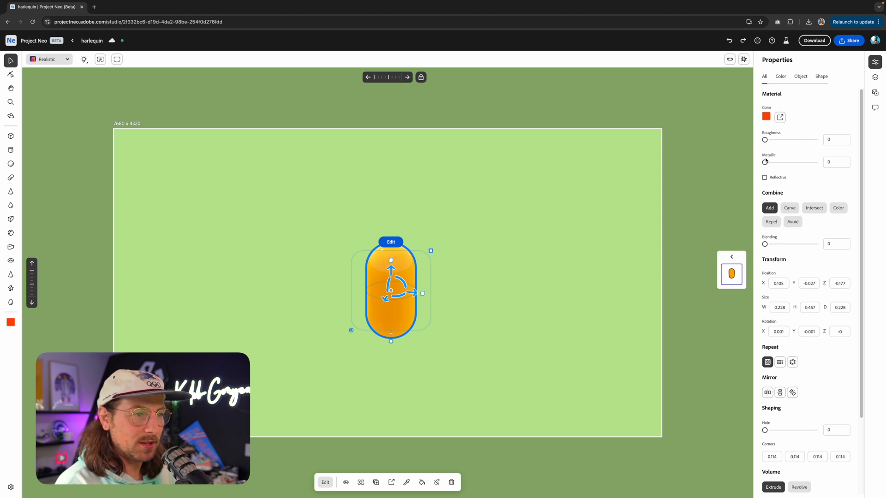
drag(765, 162, 783, 161)
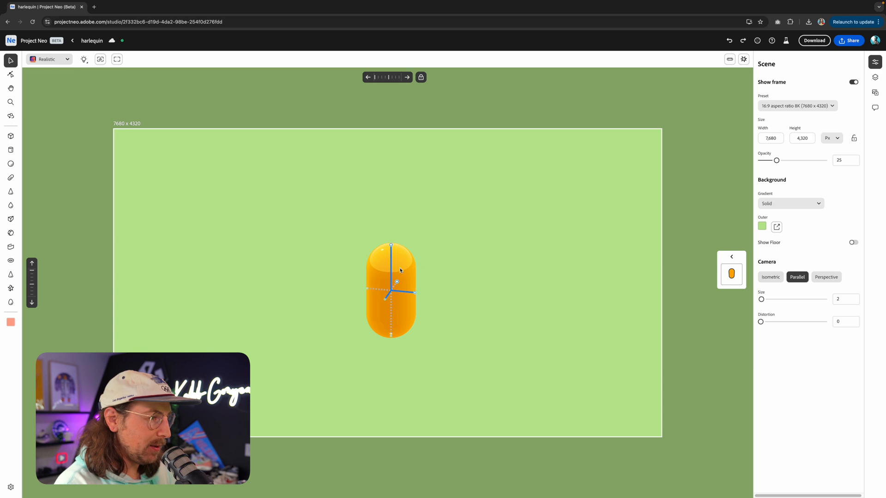
click(390, 291)
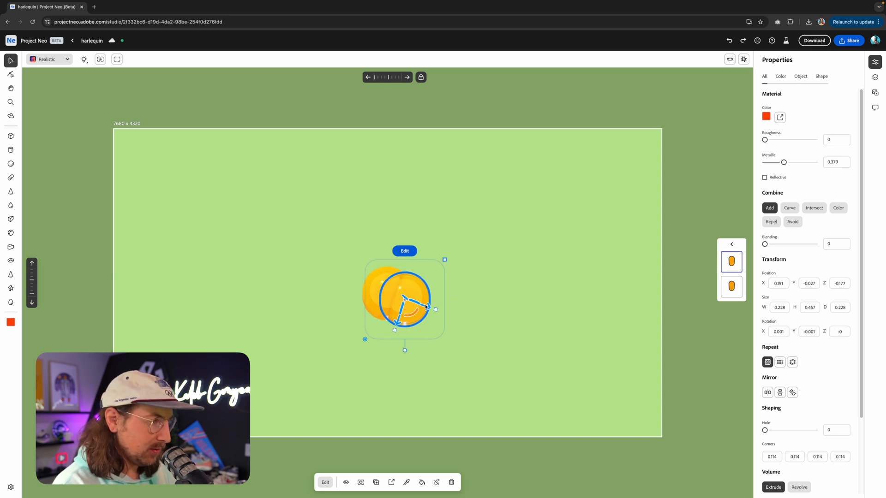
Rotate the capsule copies to fan out and shift them to overlap as ribs.
drag(403, 299, 430, 309)
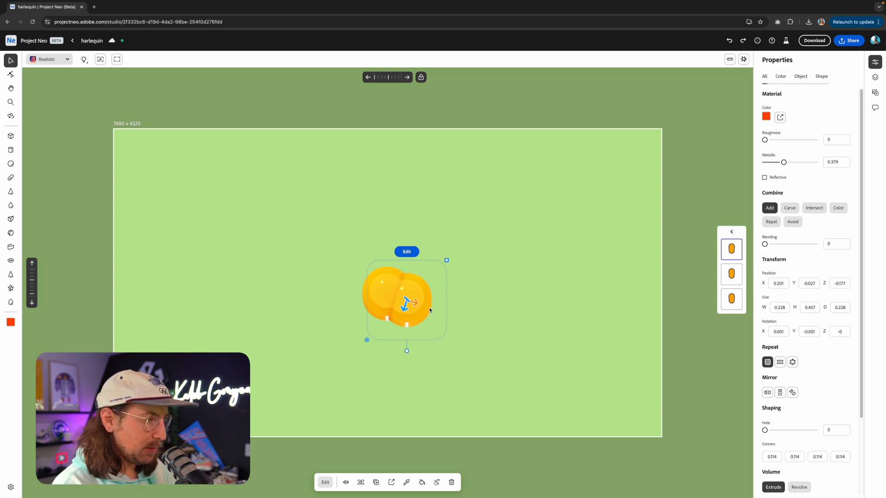
drag(406, 300, 396, 294)
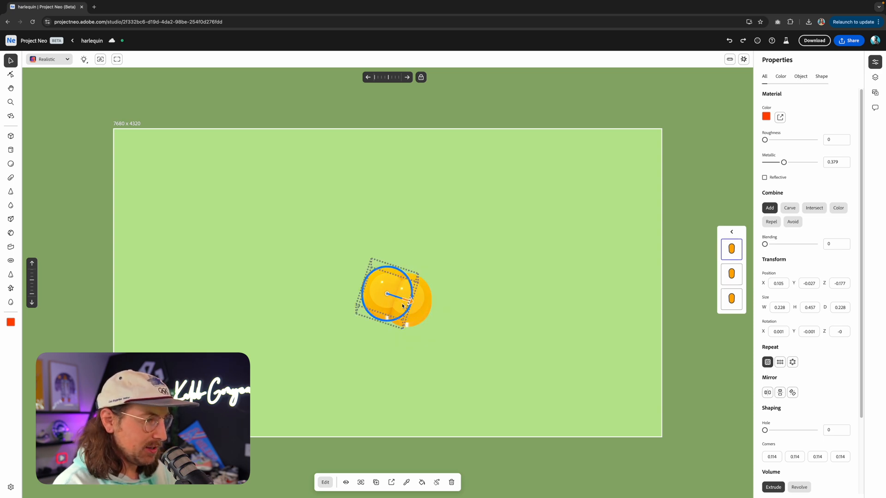
drag(402, 294, 370, 293)
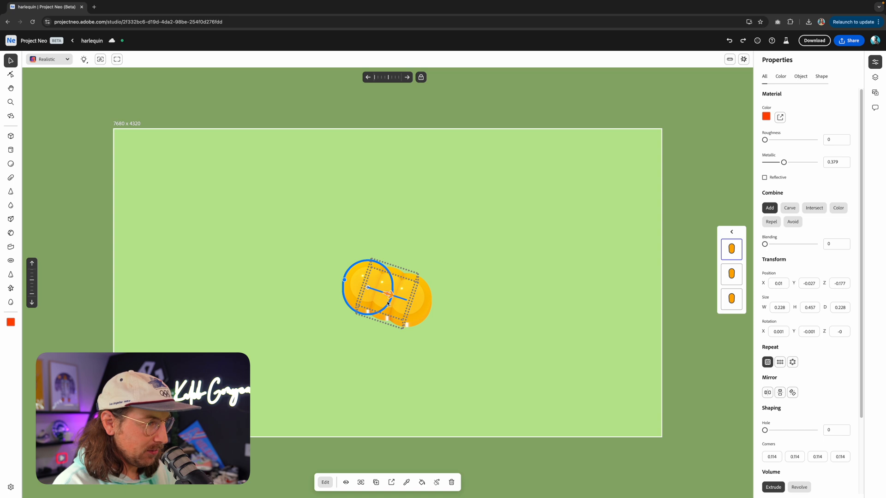
click(492, 282)
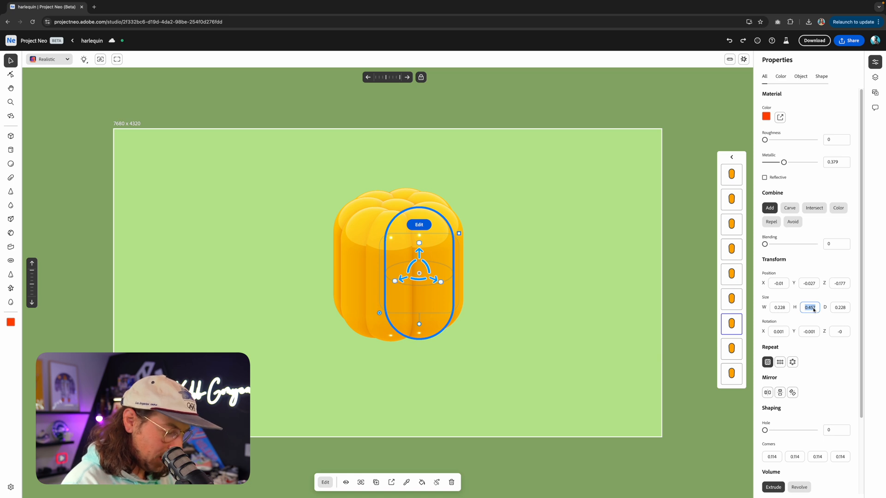
Set the selected capsules' Size H to 0.4.
text(0.4)
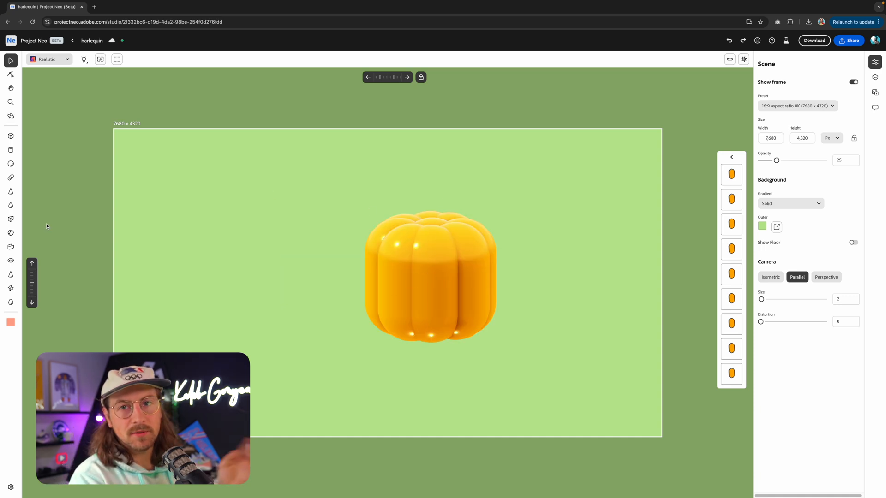
mouse_move(10, 247)
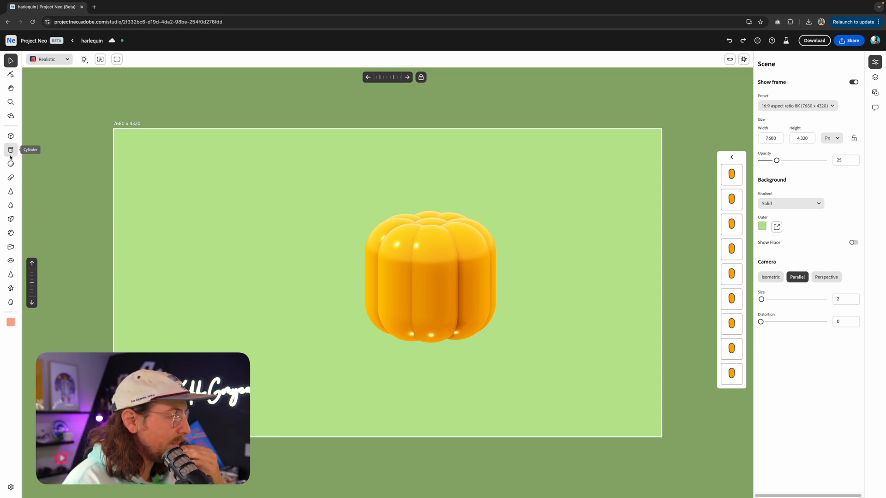
Draw a narrow, short cylinder beside the pumpkin and raise its Inflate.
click(10, 149)
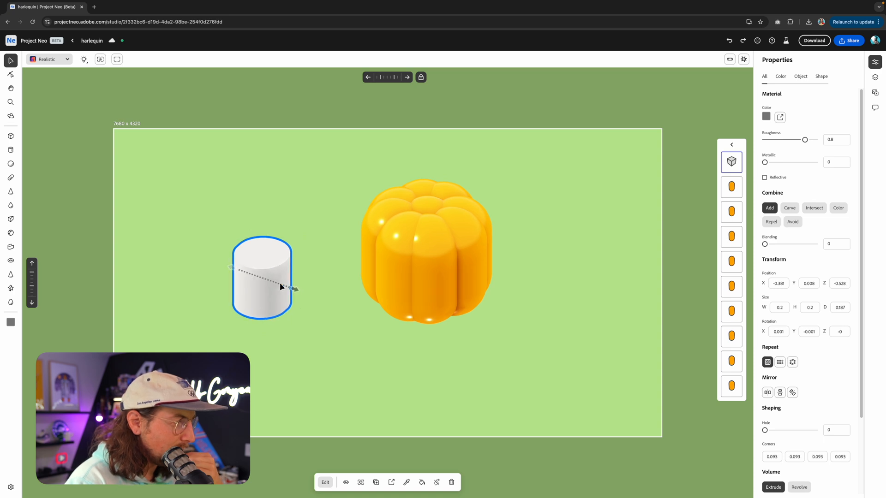
drag(298, 289, 233, 288)
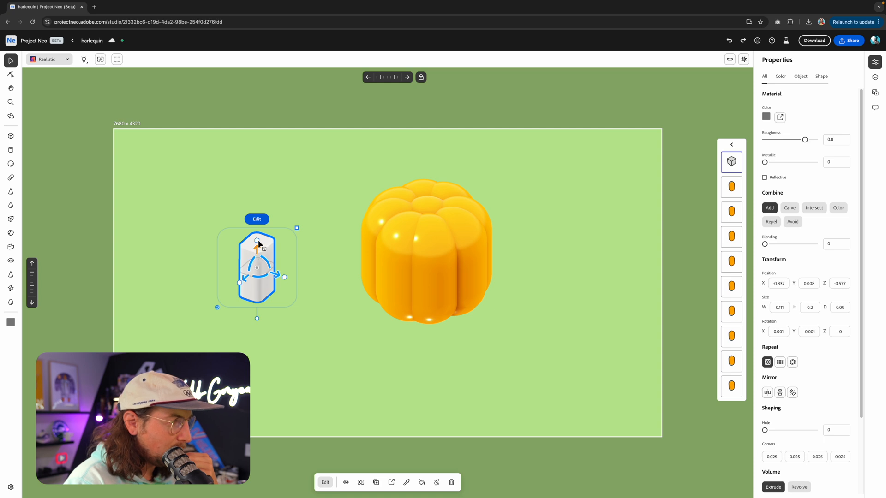
drag(257, 243, 256, 274)
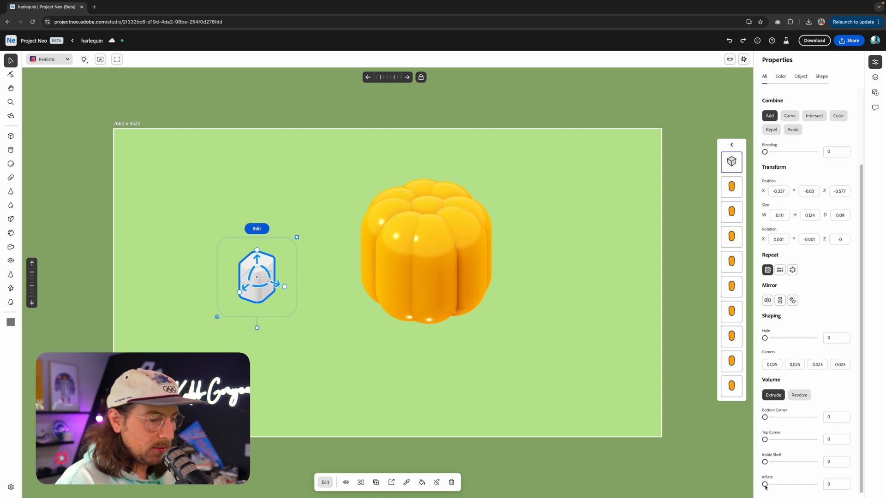
drag(765, 485, 768, 485)
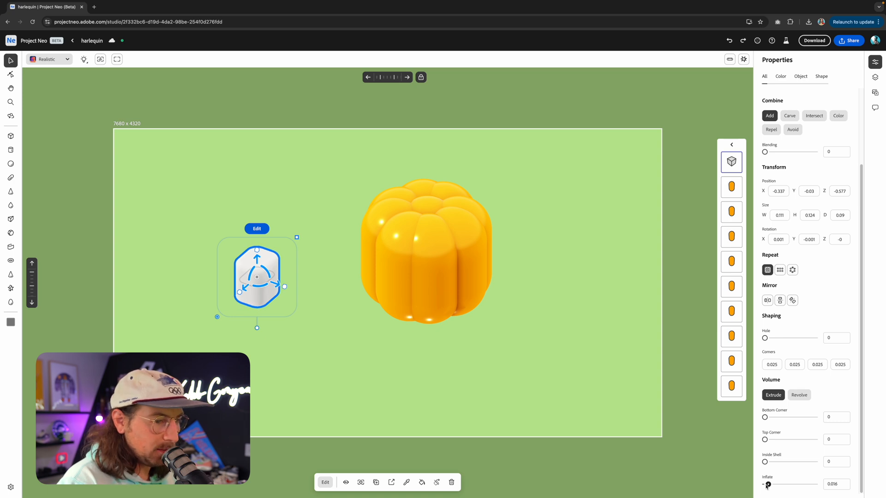
drag(765, 440, 778, 440)
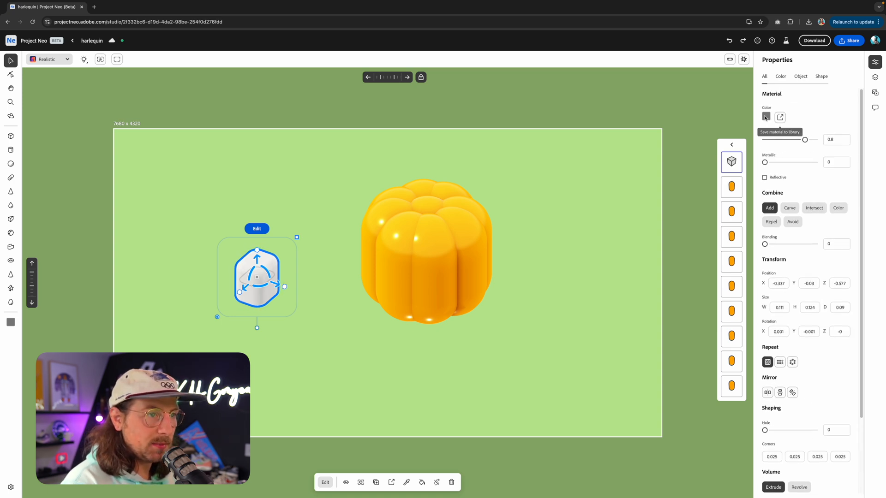
Colour the cylinder green with slight metallic shine and seat it atop the pumpkin.
click(765, 116)
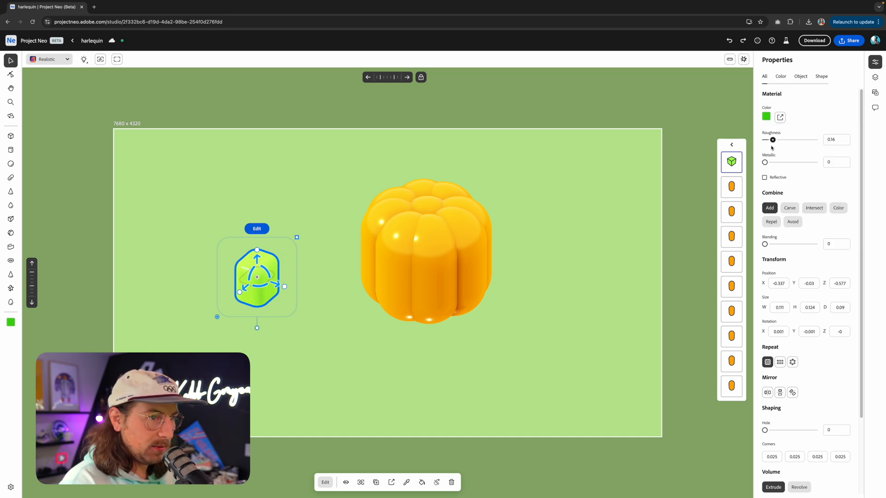
drag(765, 162, 776, 162)
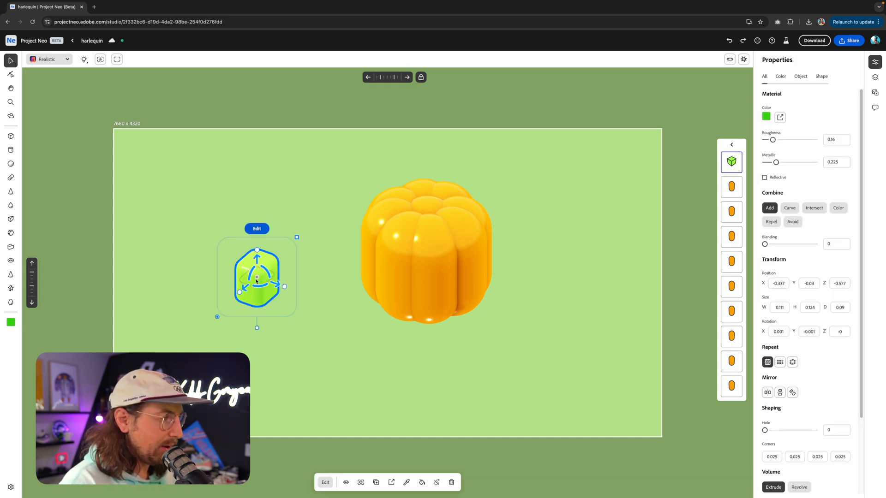
drag(256, 276, 378, 174)
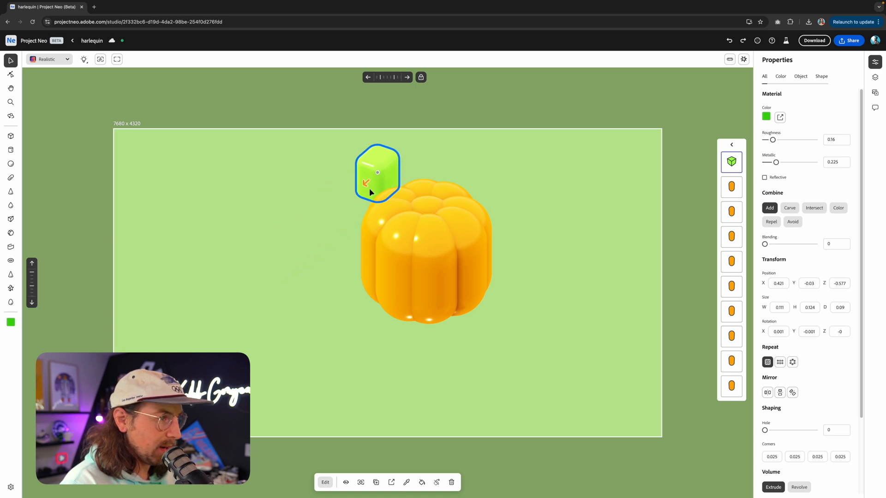
drag(377, 173, 405, 155)
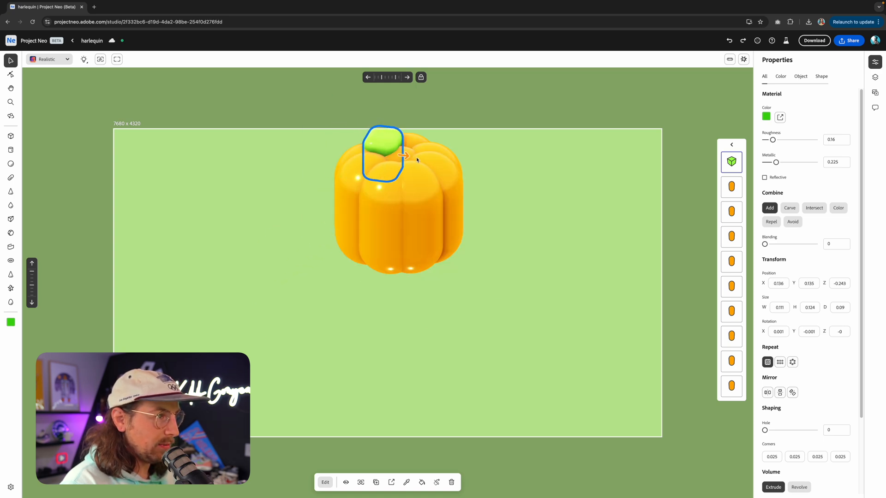
drag(384, 154, 398, 154)
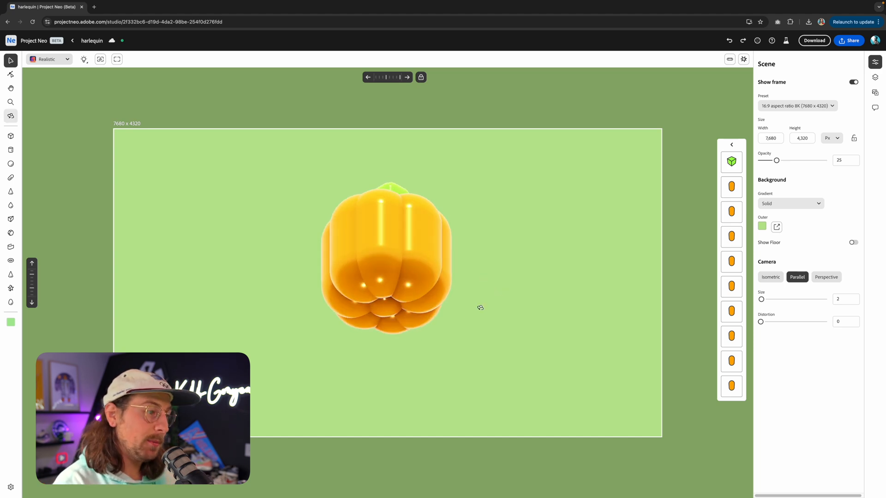
Set the Background Outer colour to dark brown.
click(762, 227)
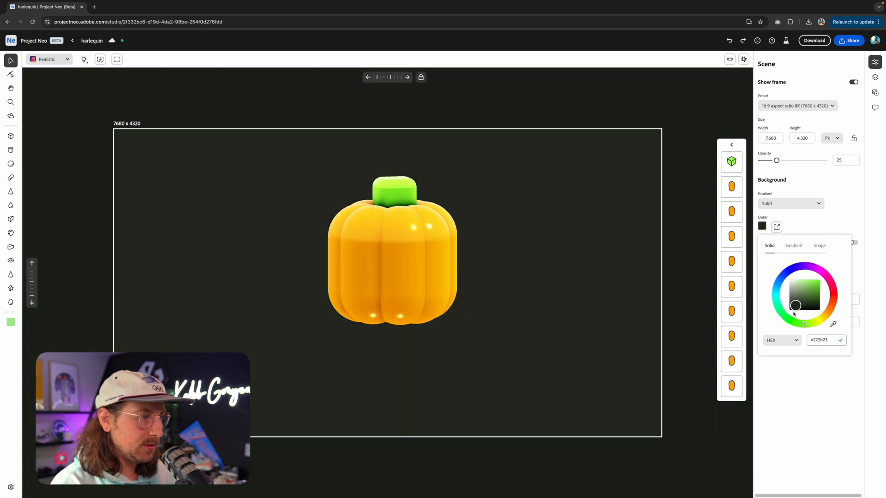
click(795, 305)
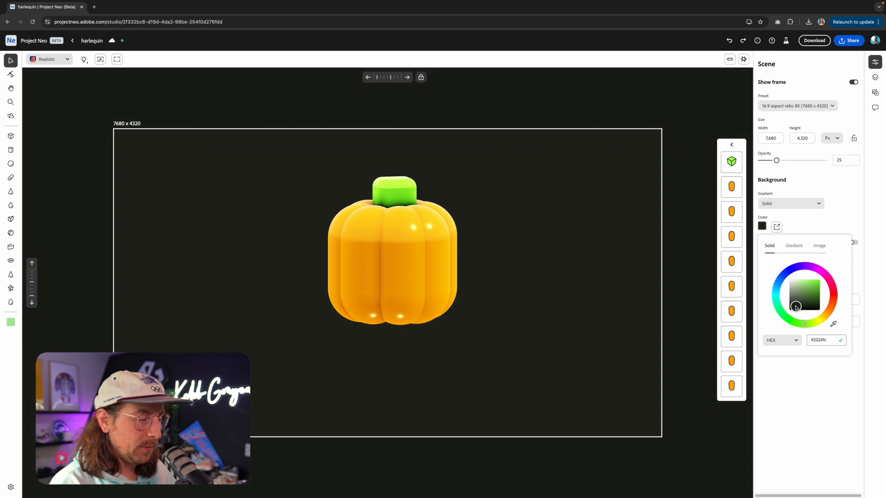
click(830, 308)
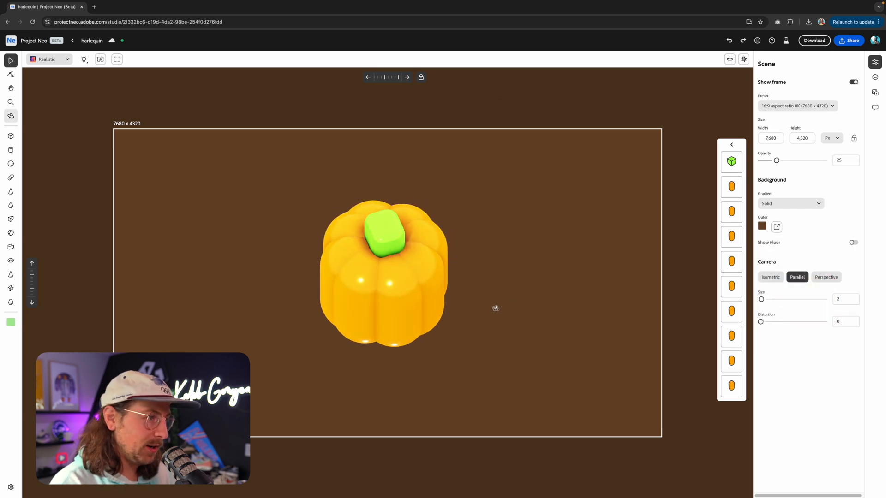
Rotate the light, raise its height and fine-tune the shadow distance.
click(83, 59)
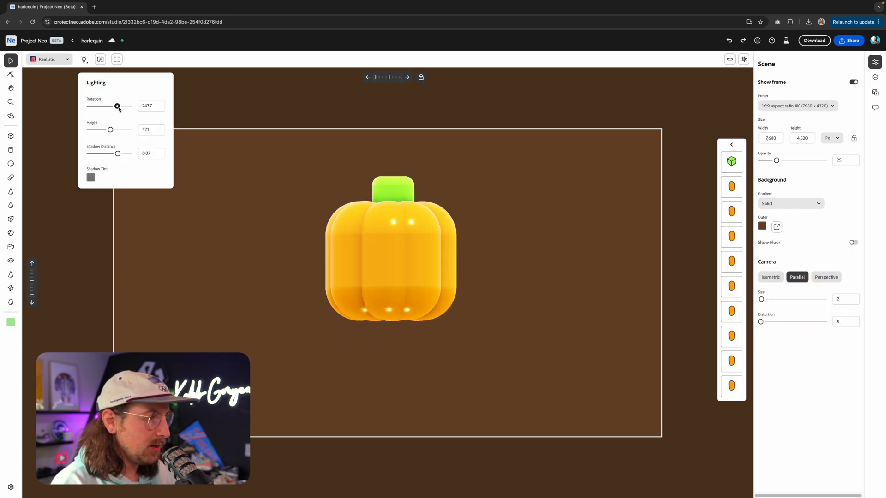
drag(118, 106, 111, 106)
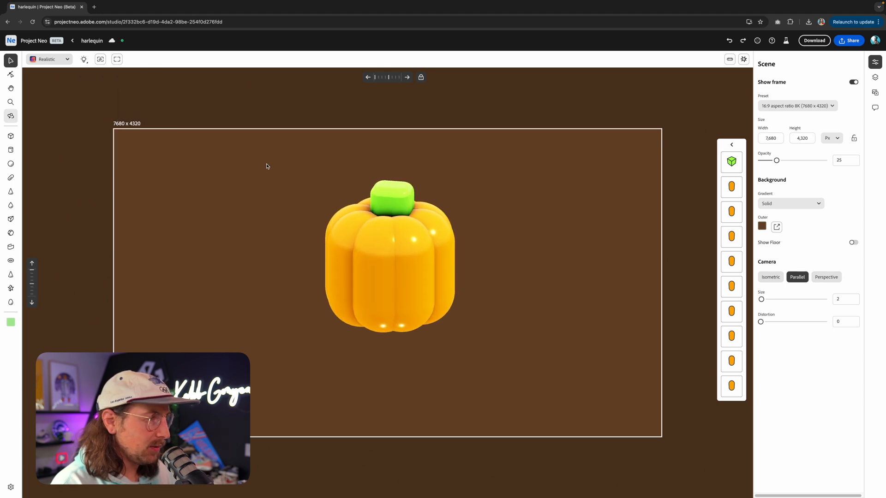
click(83, 59)
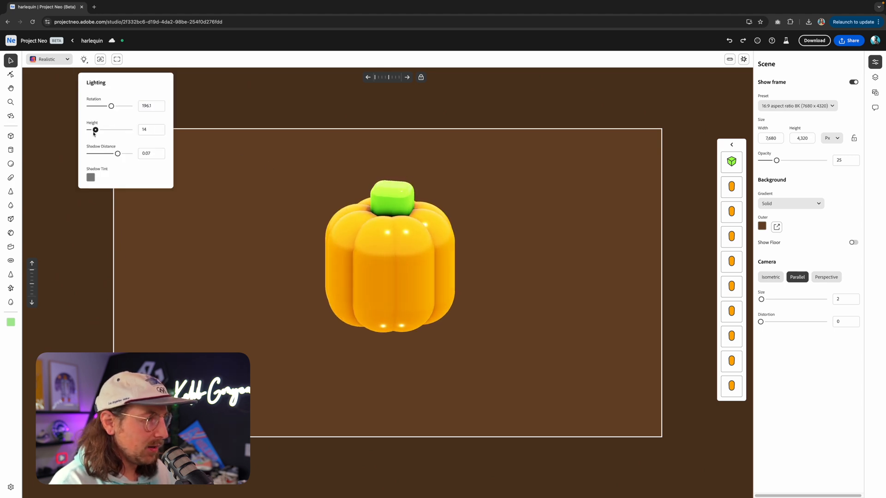
drag(96, 129, 120, 129)
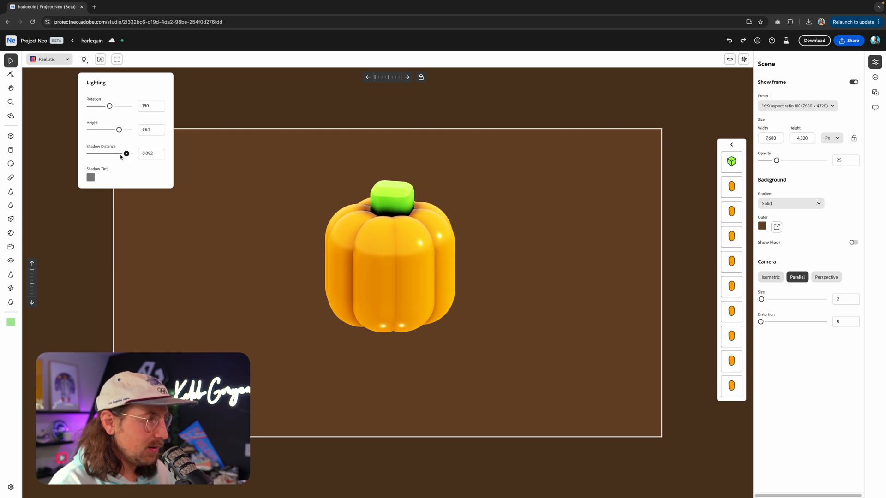
drag(126, 153, 124, 153)
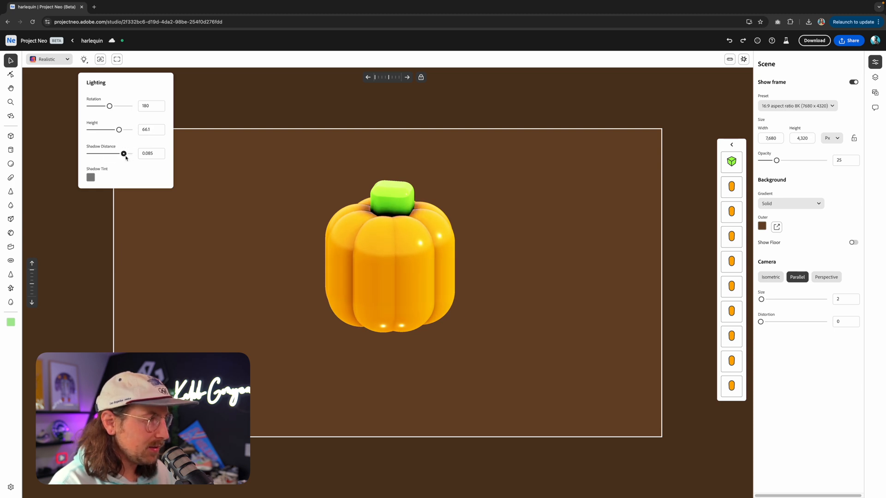
Make the green stem matte with lower Metallic and Roughness 0.91.
click(390, 198)
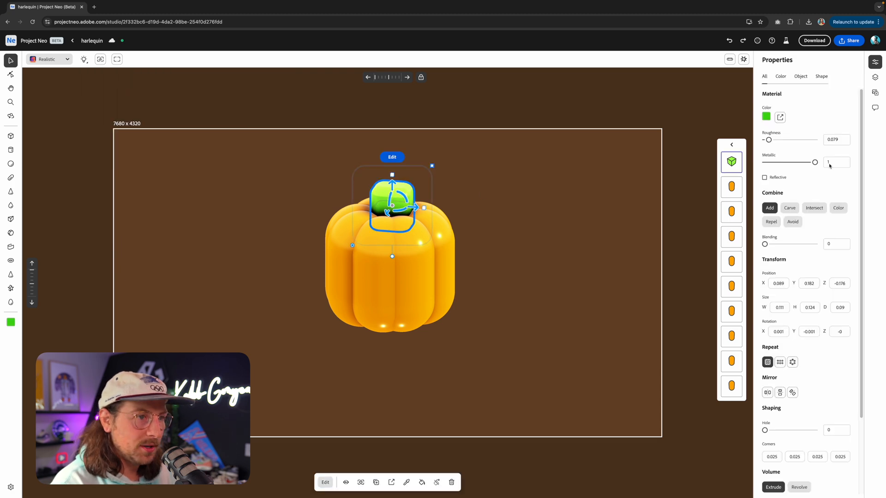
drag(768, 139, 800, 140)
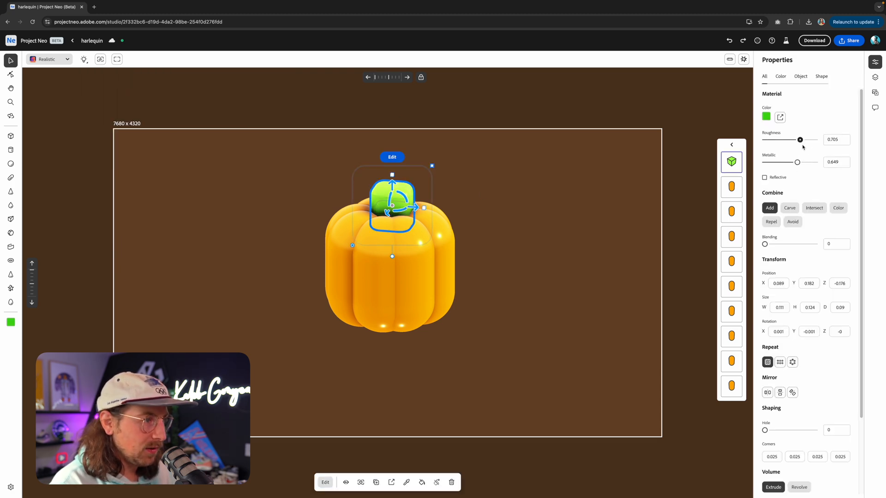
drag(800, 140, 813, 139)
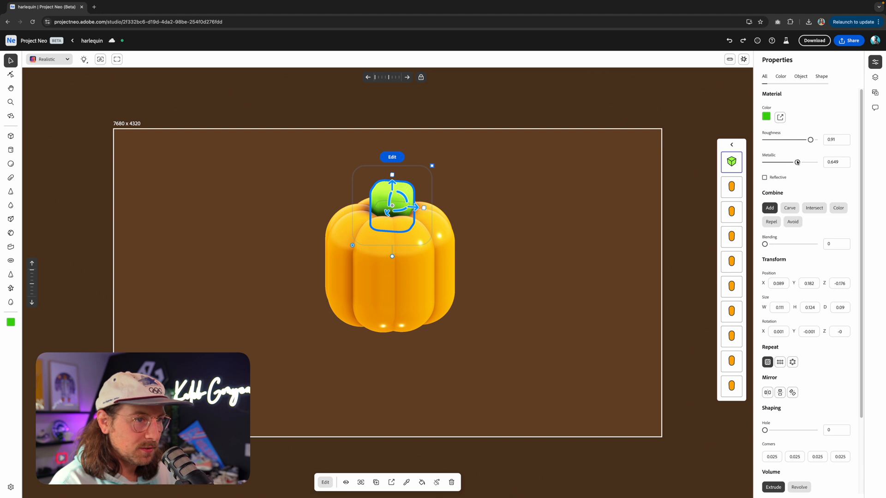
click(457, 252)
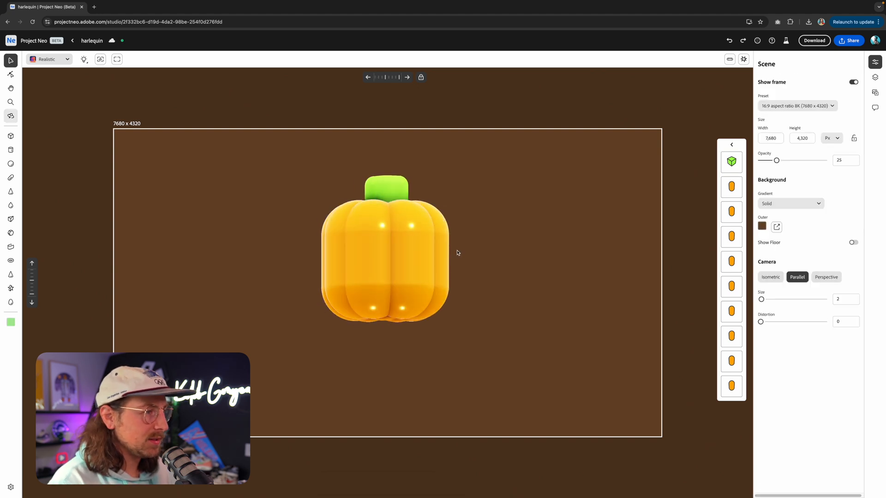
Switch to the Expressive style with outline thickness 3.
click(48, 59)
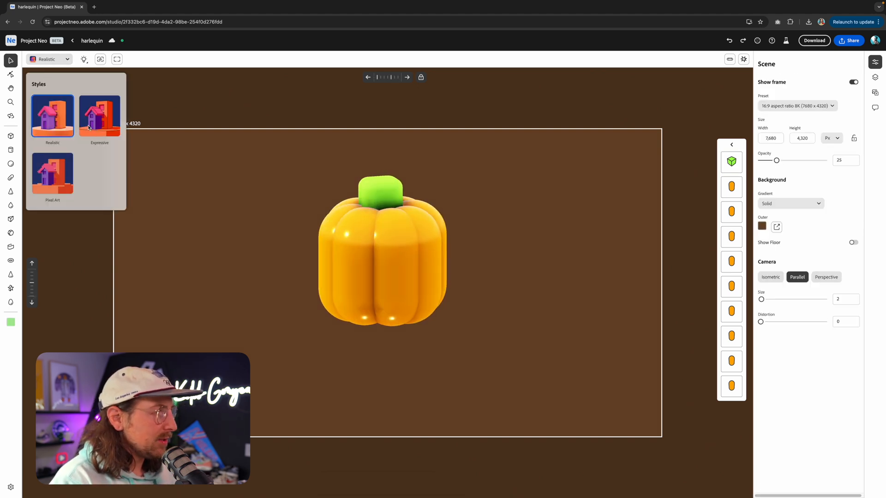
click(98, 116)
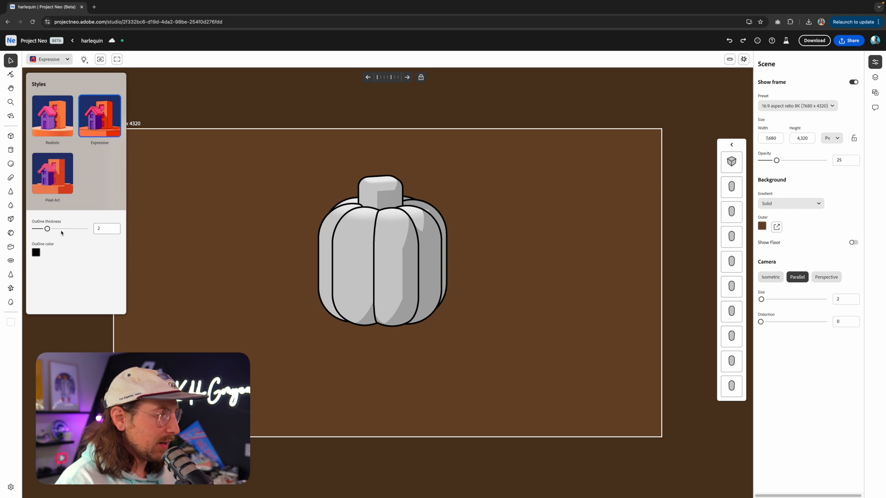
drag(46, 228, 53, 228)
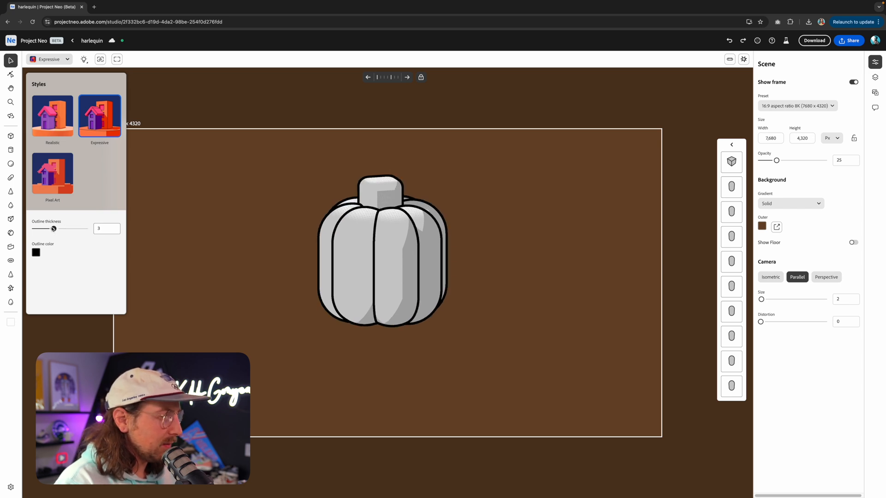
mouse_move(265, 132)
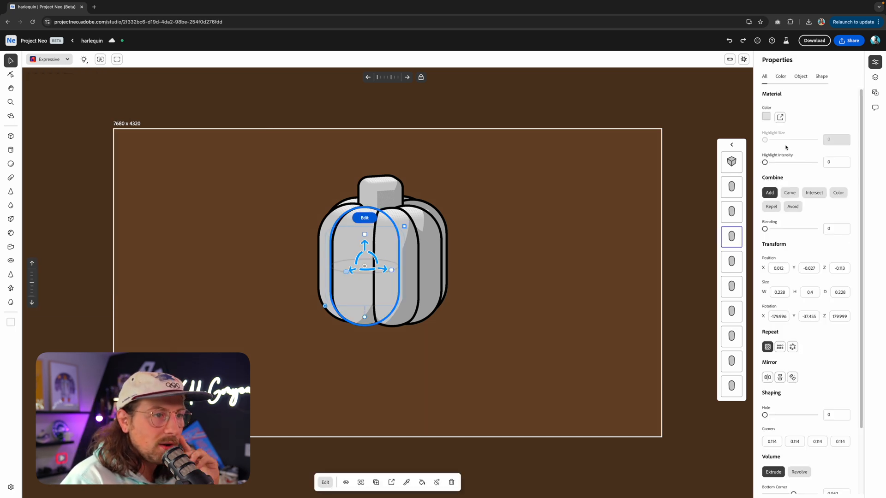
Enable Sync colors on the front lobe and colour it orange.
click(765, 116)
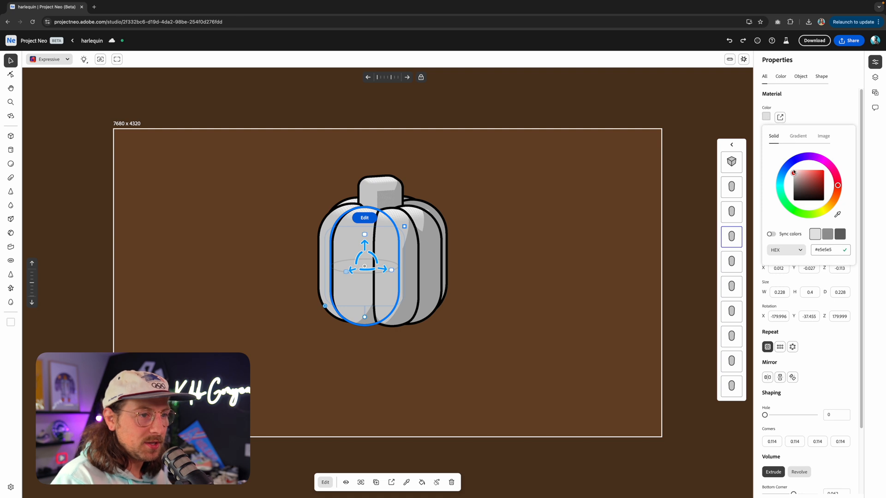
click(771, 234)
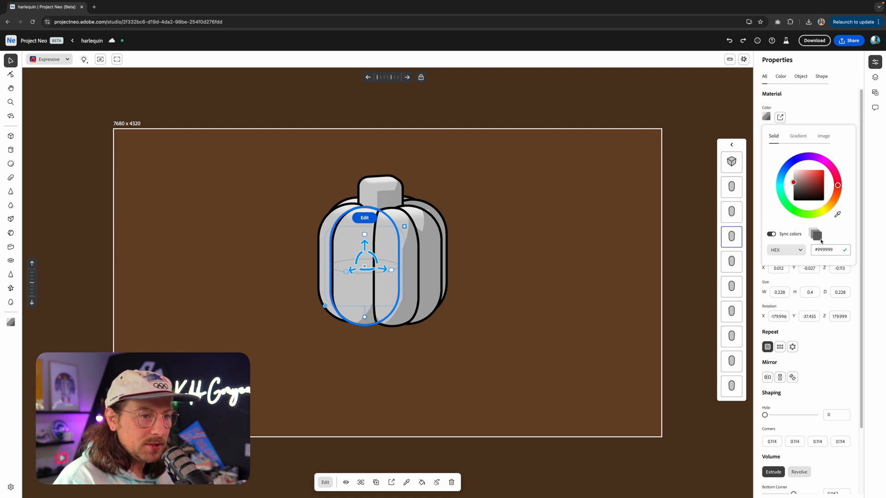
click(826, 250)
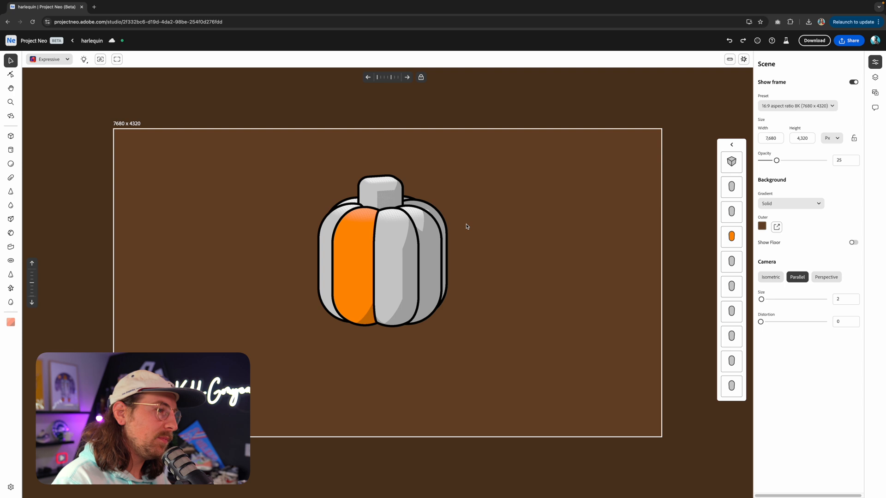
mouse_move(49, 58)
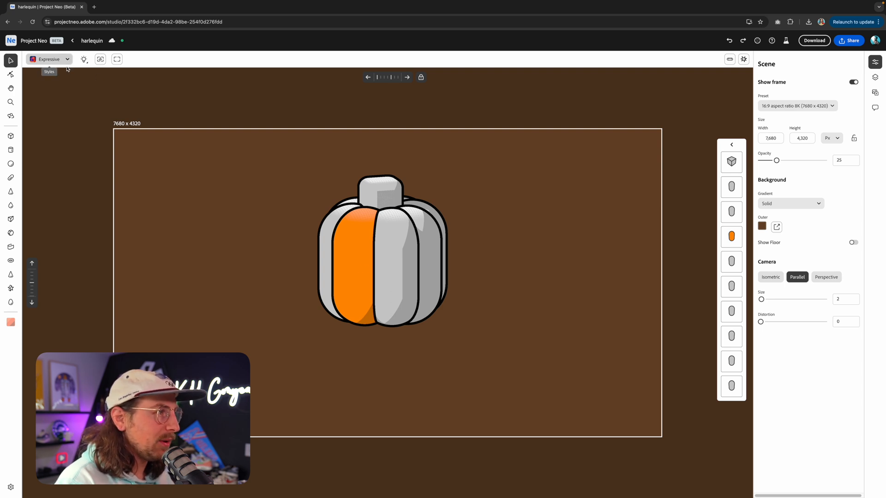
Preview Pixel Art with a higher pixel count, then return to Realistic.
click(53, 172)
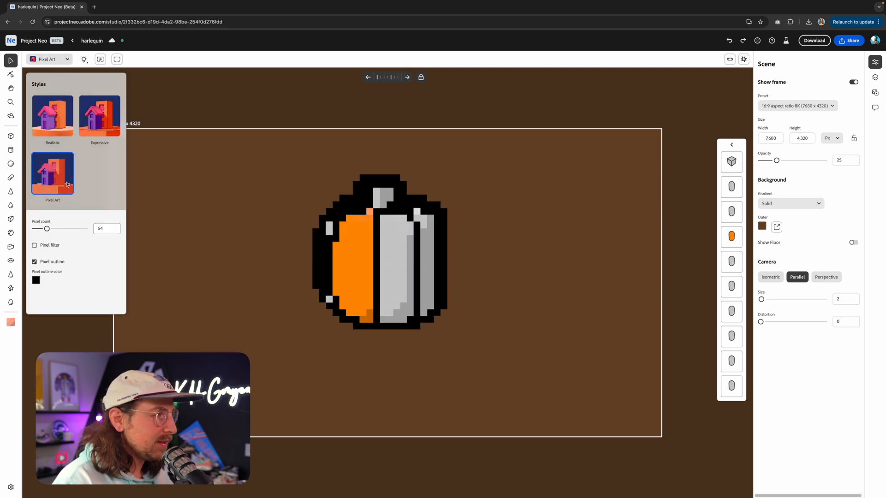
drag(47, 229, 85, 229)
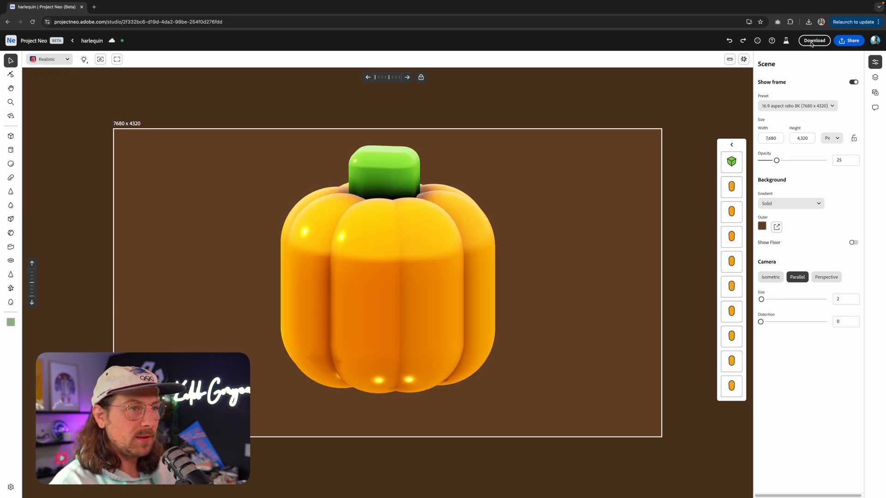
Configure an MP4 turntable of 16 seconds and 4 rotations, then preview it.
click(813, 40)
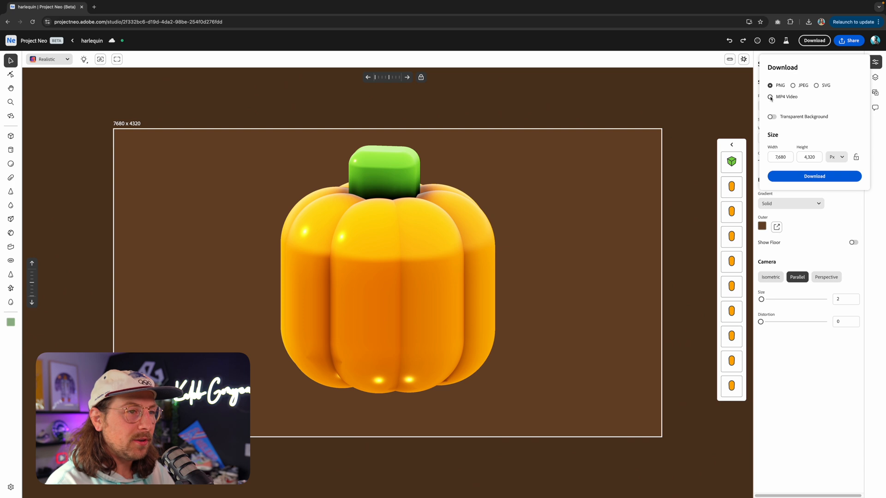
click(770, 96)
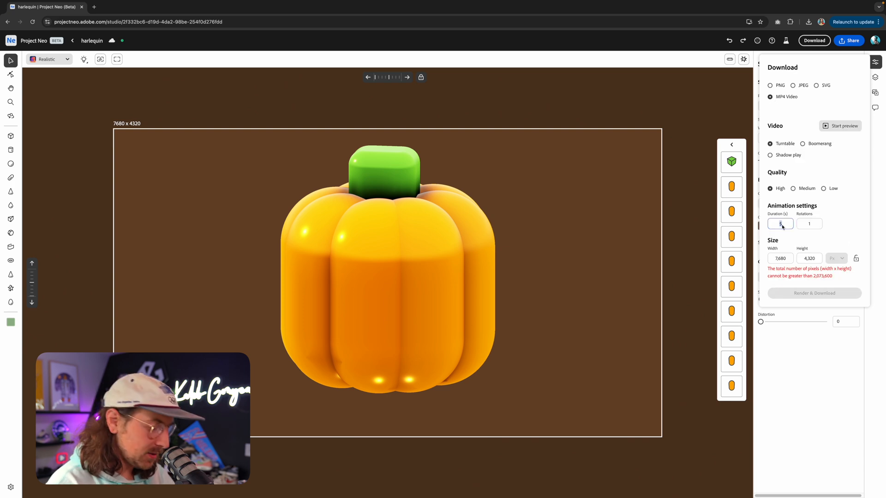
text(16)
click(809, 224)
text(4)
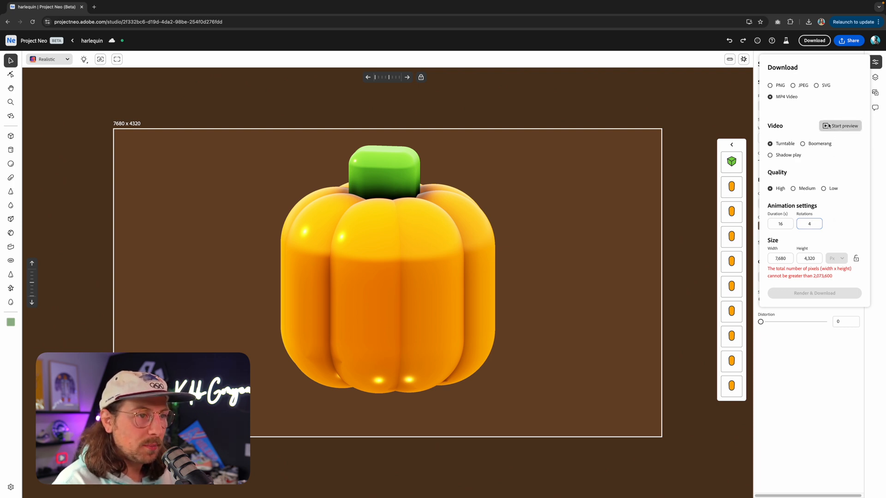
click(841, 126)
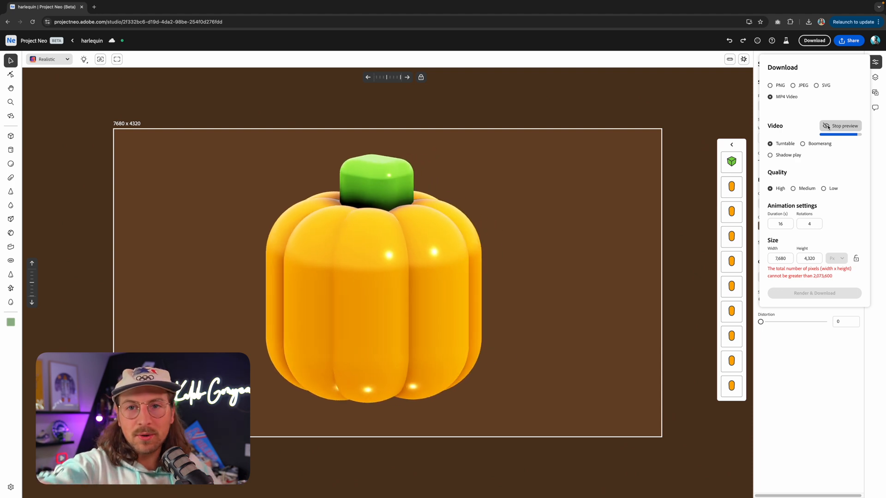
click(840, 126)
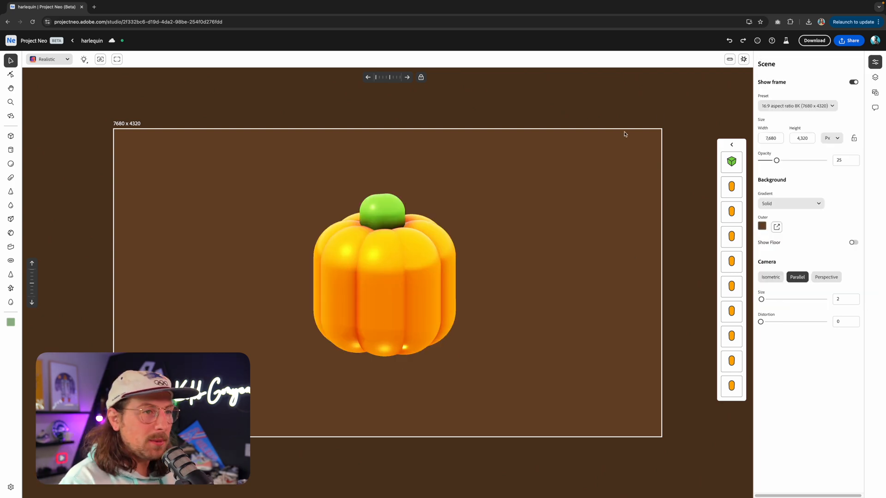
Download the pumpkin render as a PNG with a transparent background.
click(814, 40)
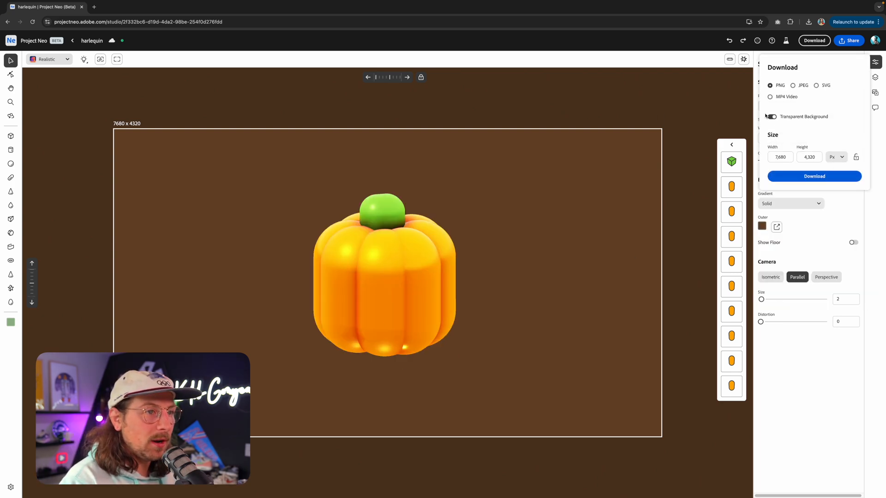
click(771, 116)
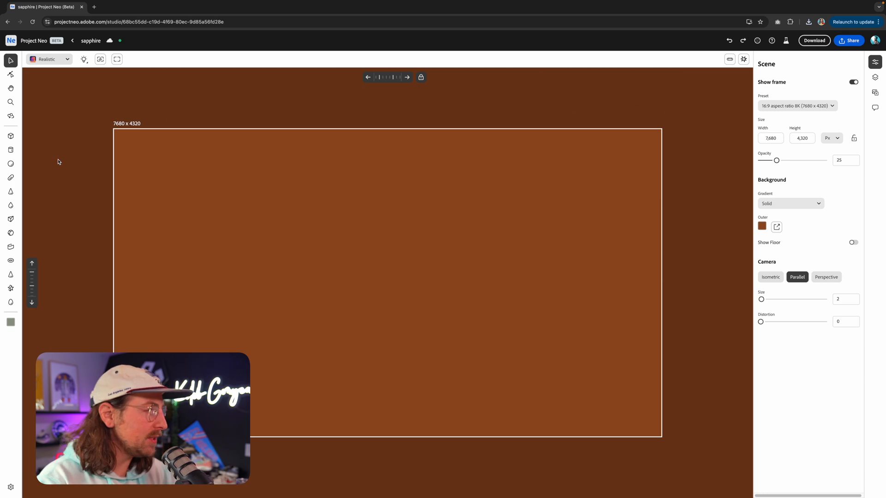
mouse_move(10, 219)
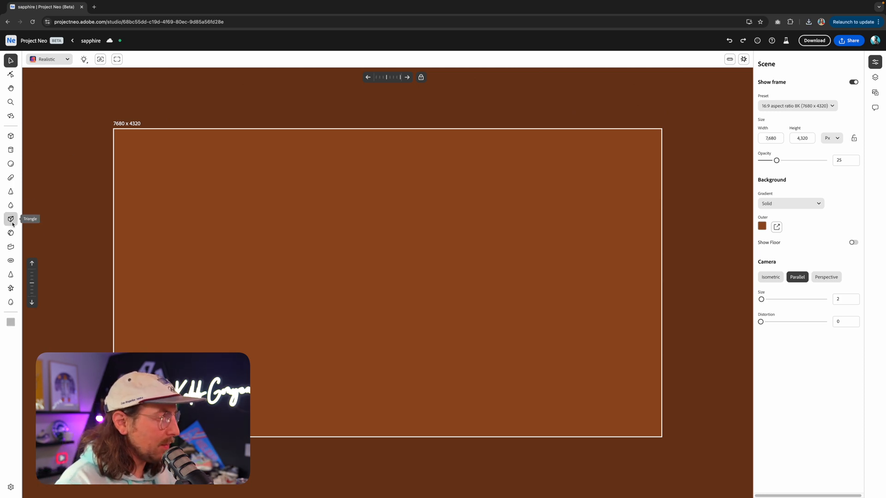
Add a triangle, inflate it with softened corners, and make it white and highly metallic.
click(10, 219)
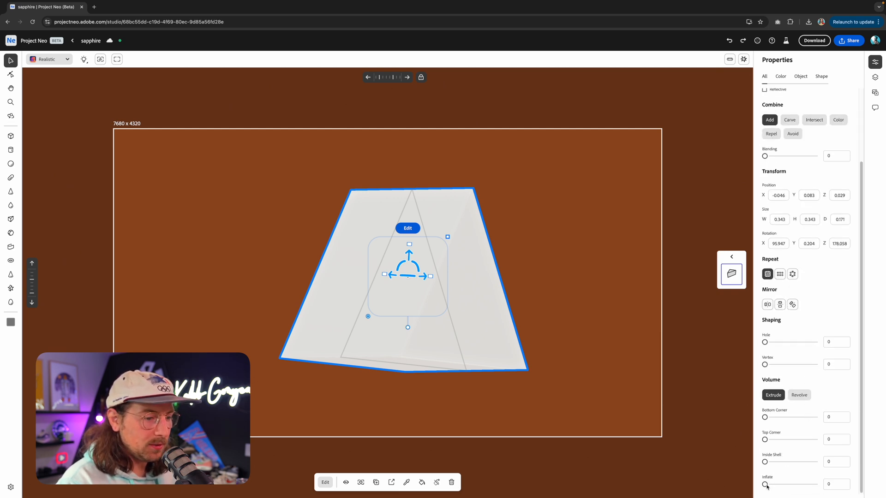
drag(765, 484, 798, 484)
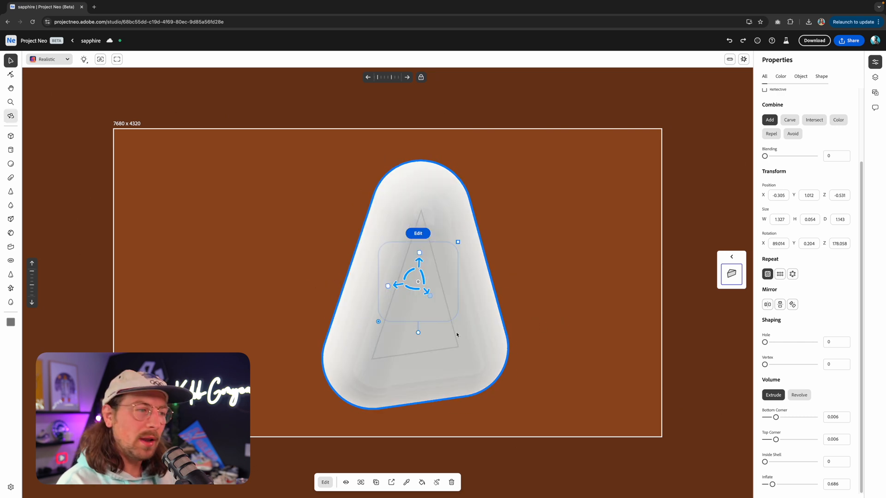
click(766, 116)
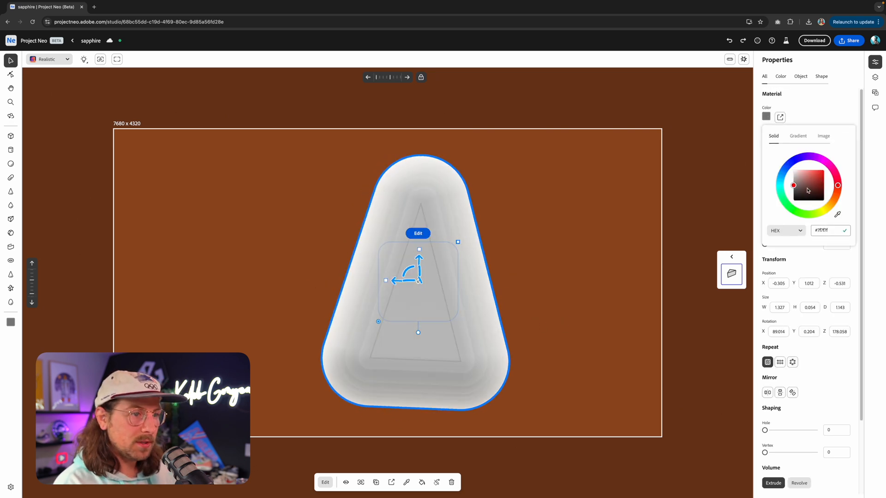
click(793, 170)
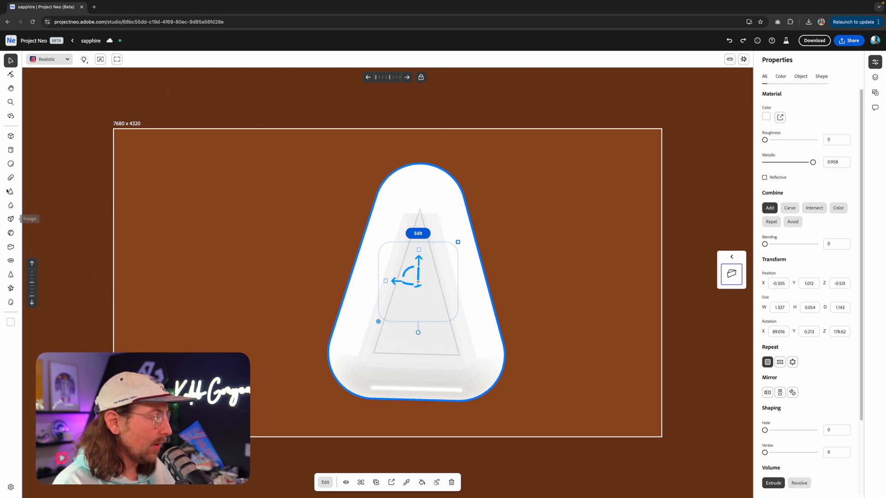
Add a cube flattened into a yellow bar across the triangle's base, combined to colour.
click(229, 294)
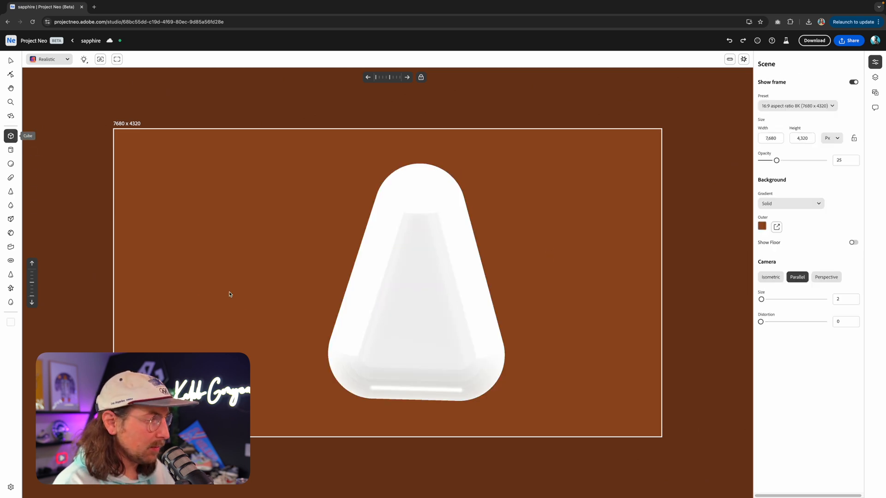
click(10, 136)
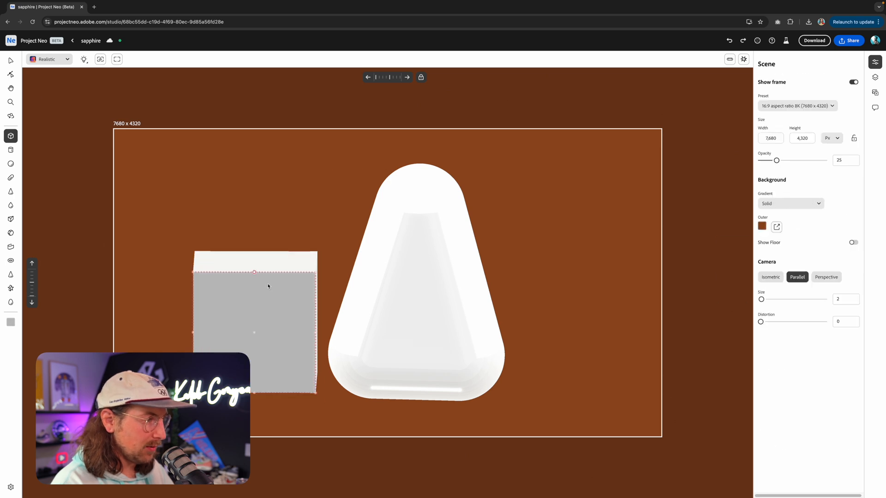
click(254, 322)
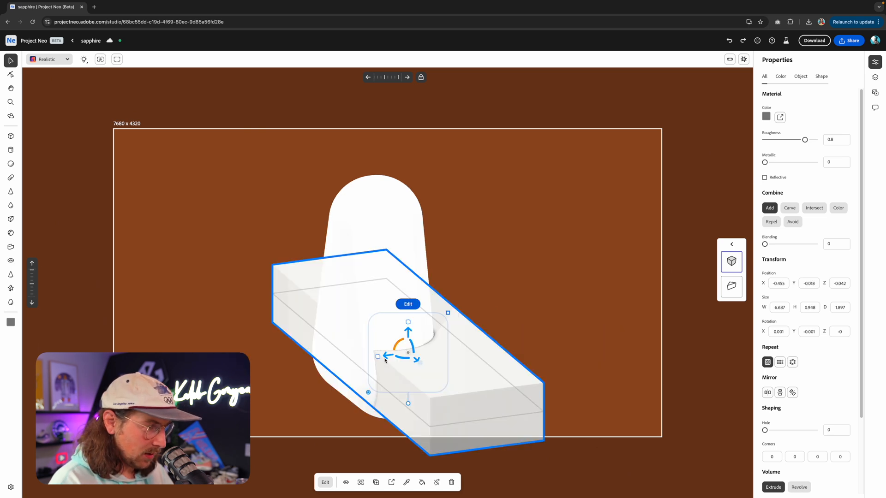
drag(408, 352, 393, 353)
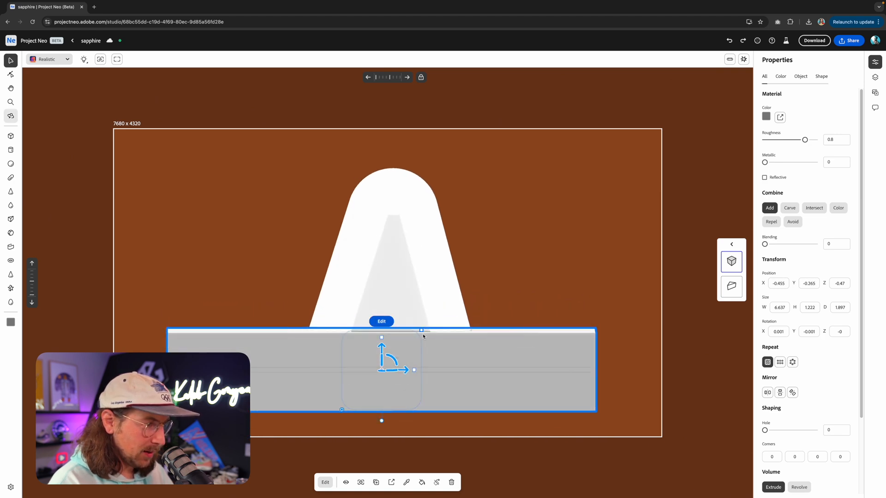
mouse_move(765, 117)
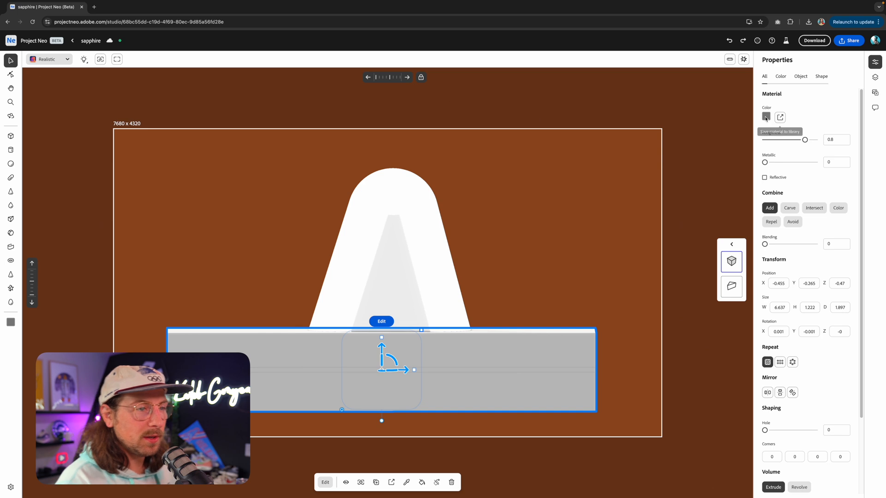
click(765, 117)
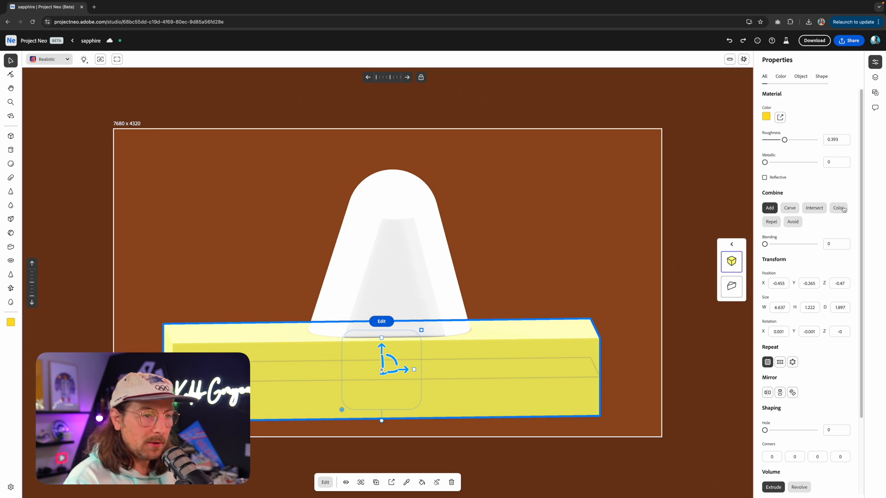
click(524, 278)
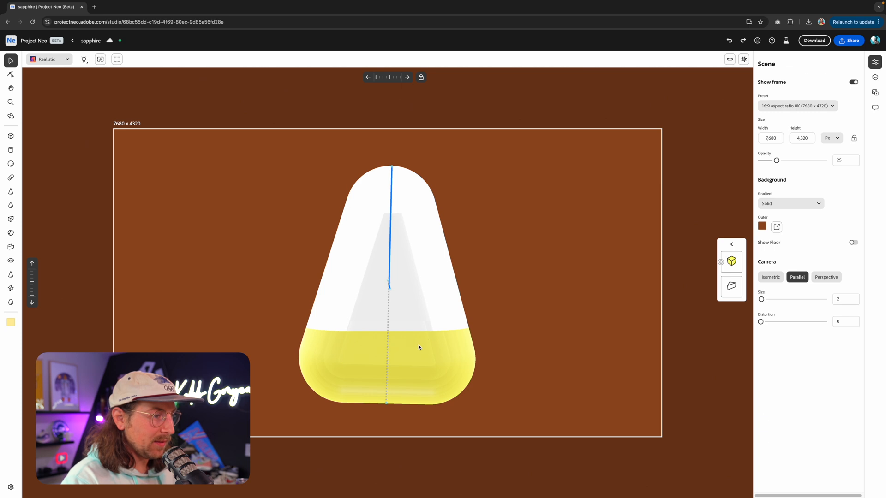
Duplicate the yellow bar, move it to the middle, and recolour it orange.
click(418, 347)
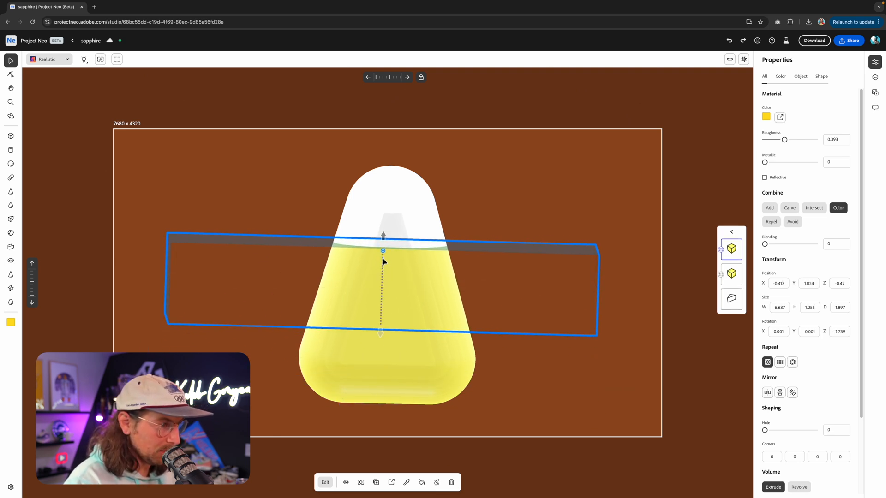
click(766, 116)
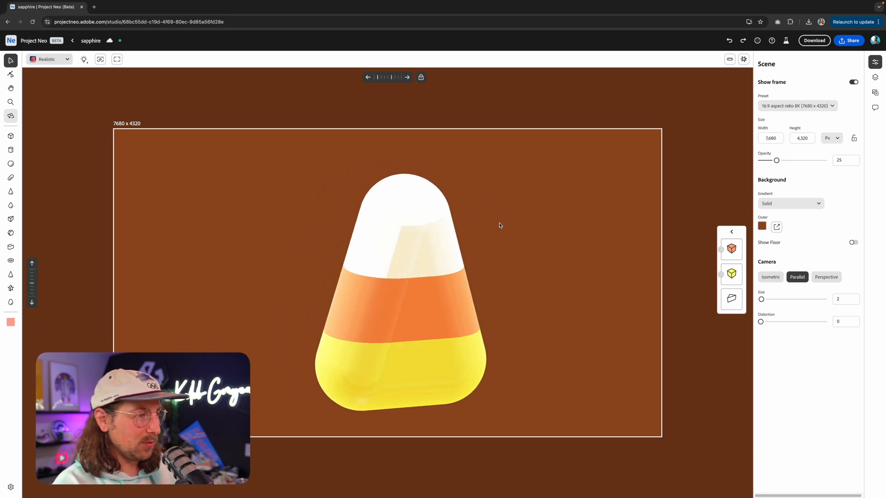
click(813, 40)
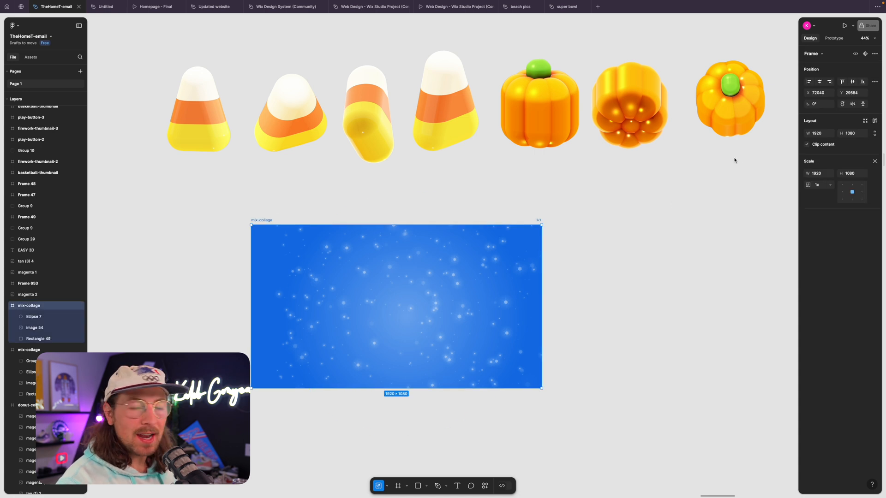
mouse_move(650, 182)
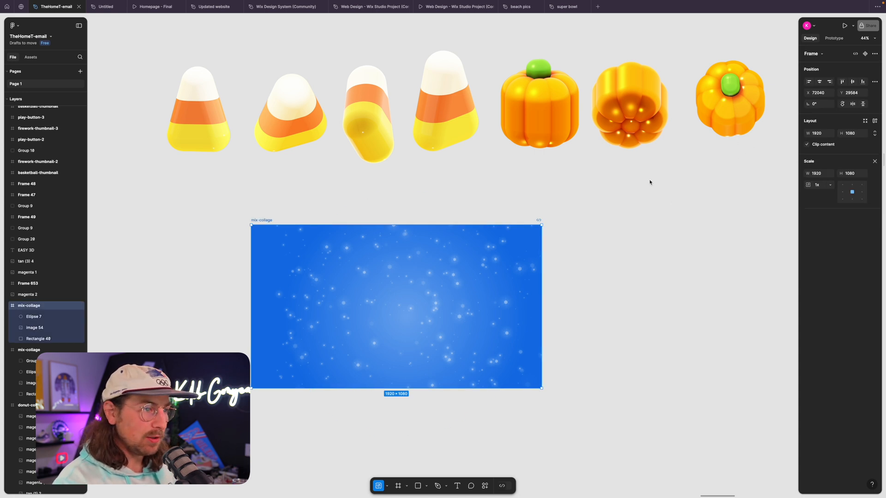
Change the mix-collage rectangle and radial Ellipse glow fills to orange tones.
click(809, 203)
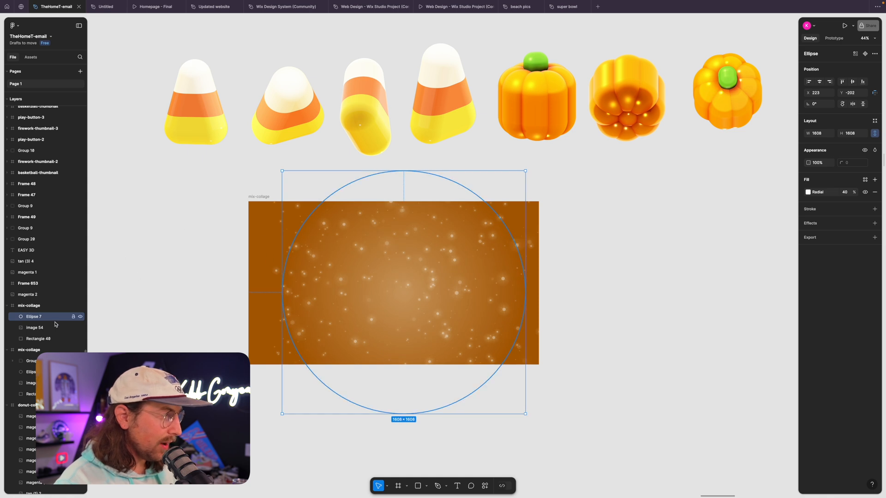
Select the Image 54 layer and paste the pumpkin PNG centred in mix-collage.
click(35, 328)
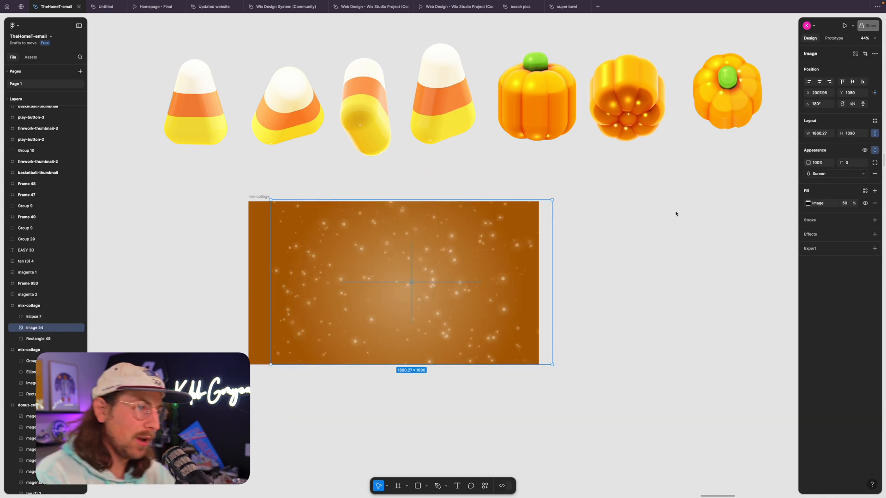
click(536, 93)
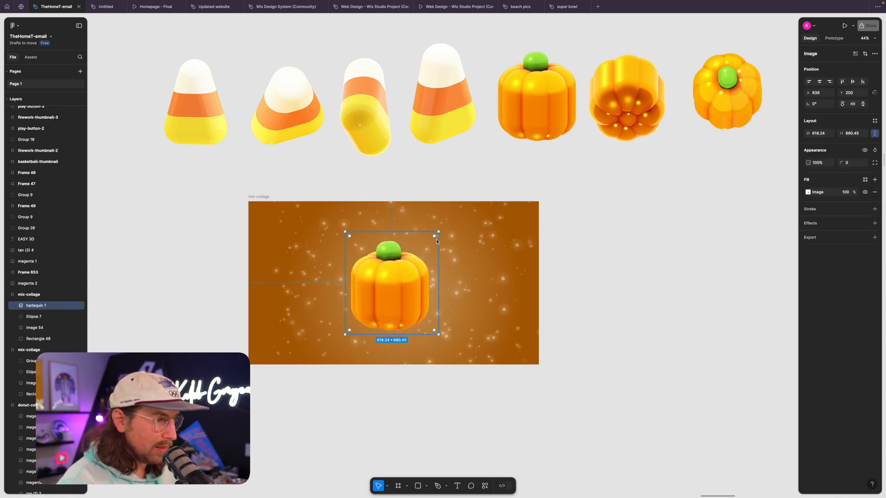
Resize, rotate and position candy corn and small pumpkin renders around the central pumpkin.
drag(436, 235, 448, 247)
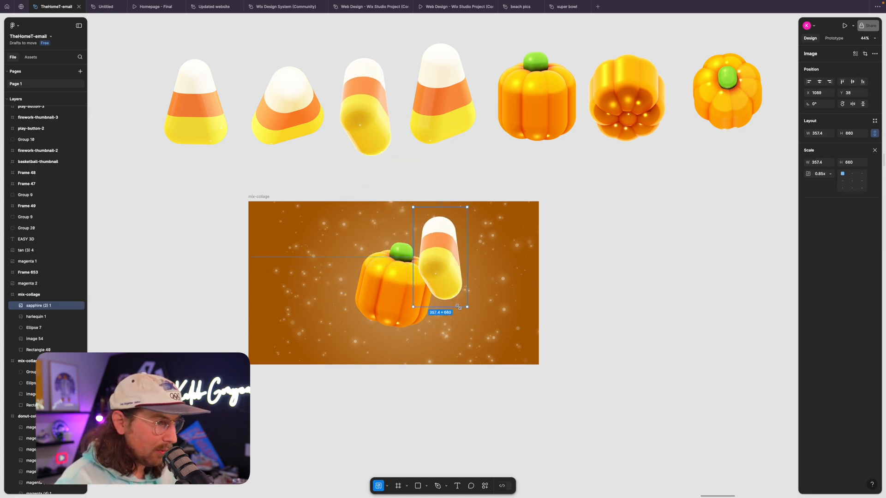
drag(466, 307, 469, 317)
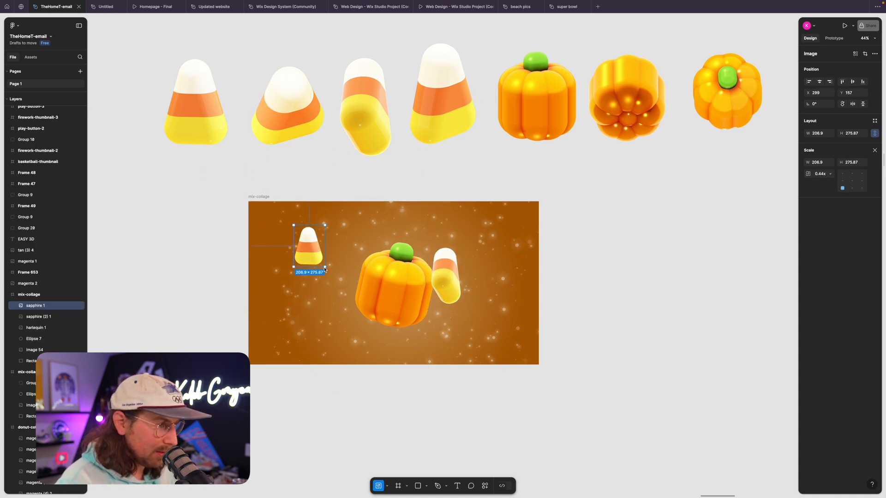
click(627, 94)
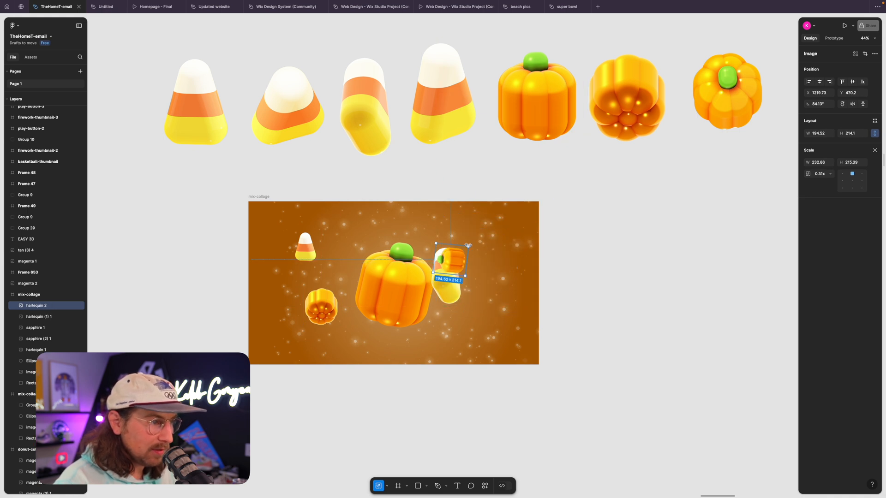
drag(449, 265, 344, 237)
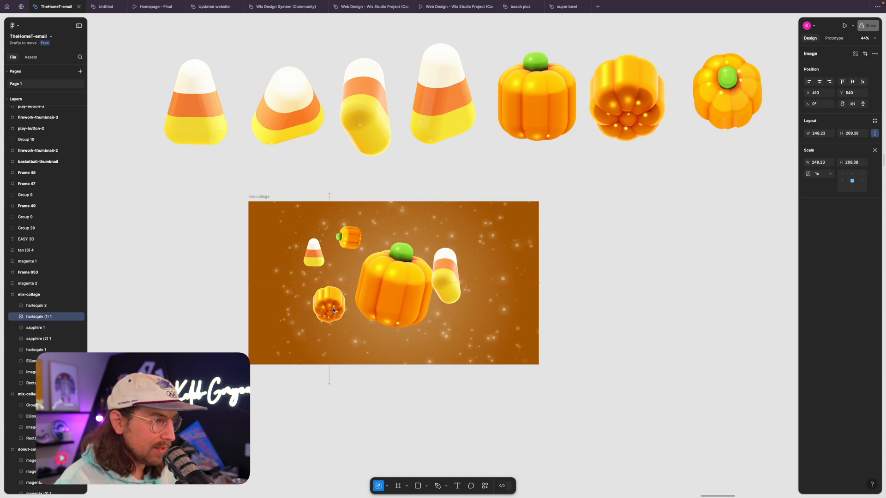
click(727, 90)
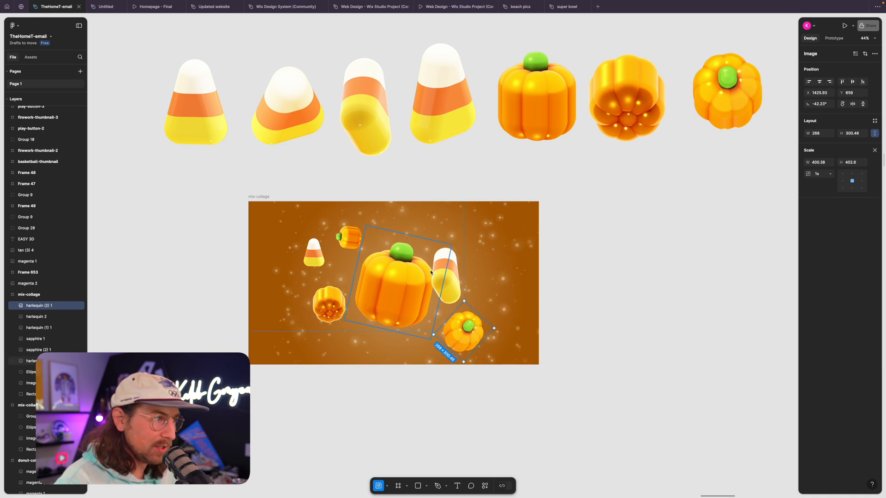
click(442, 93)
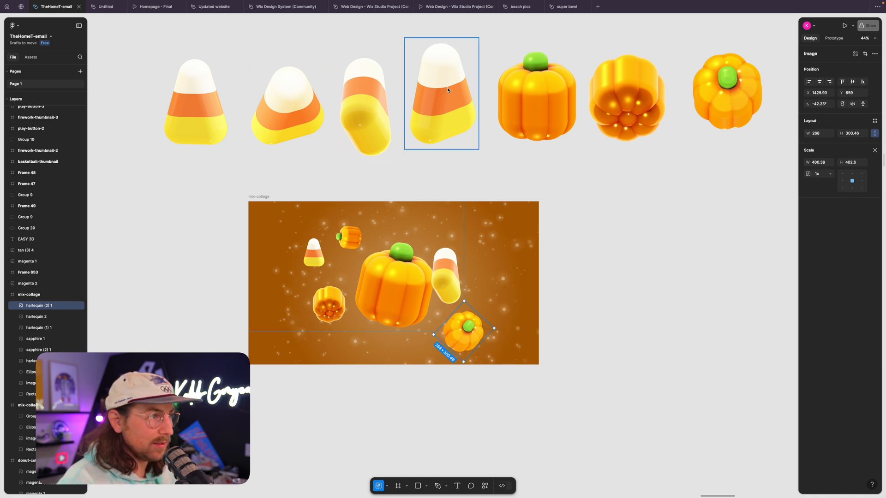